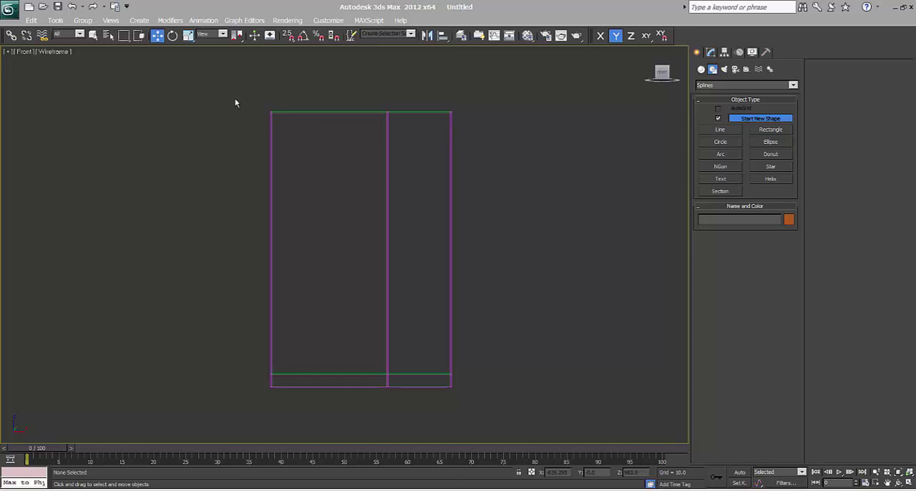
{"action": "mouse_move", "coordinate": [379, 152]}
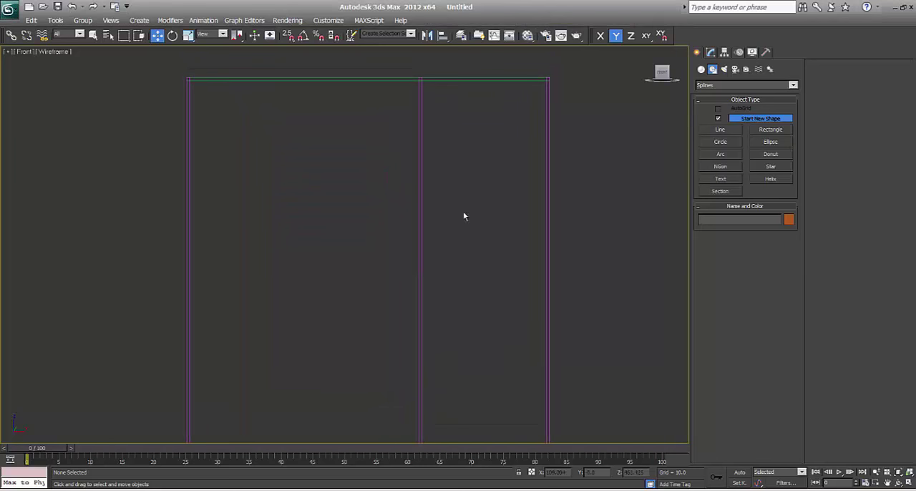
- Draw a narrow vertical rectangle at the top of the wardrobe's centre divider
{"action": "left_click", "coordinate": [770, 130]}
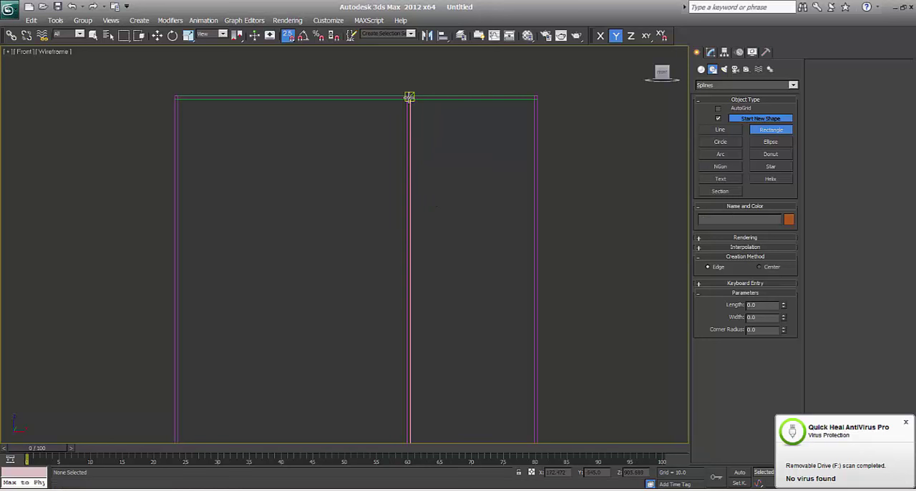
{"action": "left_click_drag", "start_coordinate": [409, 97], "coordinate": [432, 230]}
{"action": "type", "text": "420"}
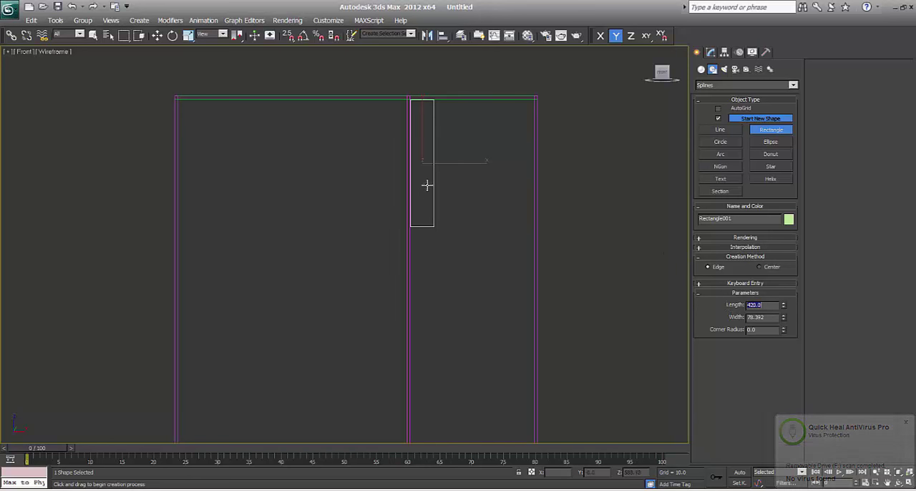
{"action": "mouse_move", "coordinate": [420, 106]}
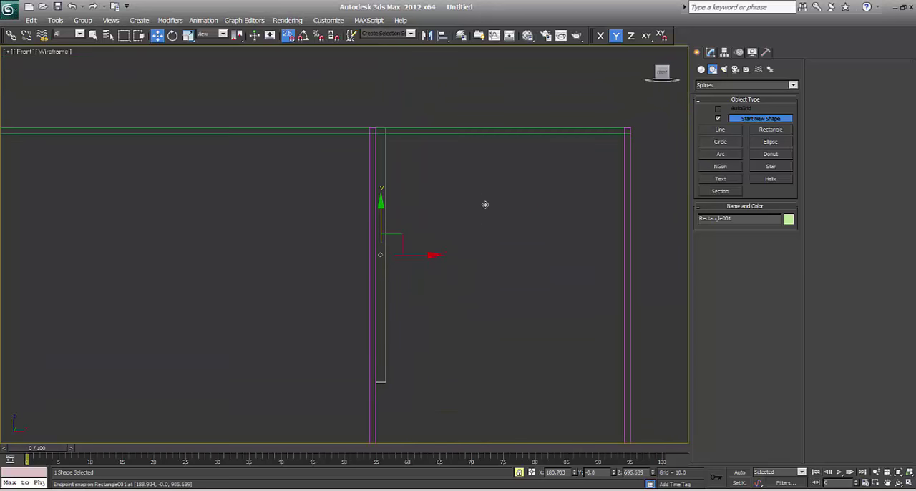
{"action": "mouse_move", "coordinate": [447, 206]}
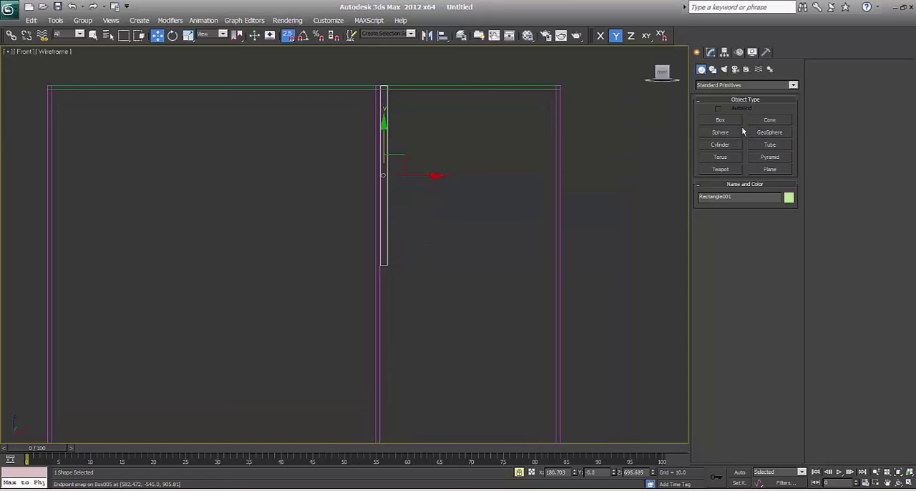
- Create a flat Box shelf across the right compartment and set its height dimension
{"action": "left_click", "coordinate": [719, 120]}
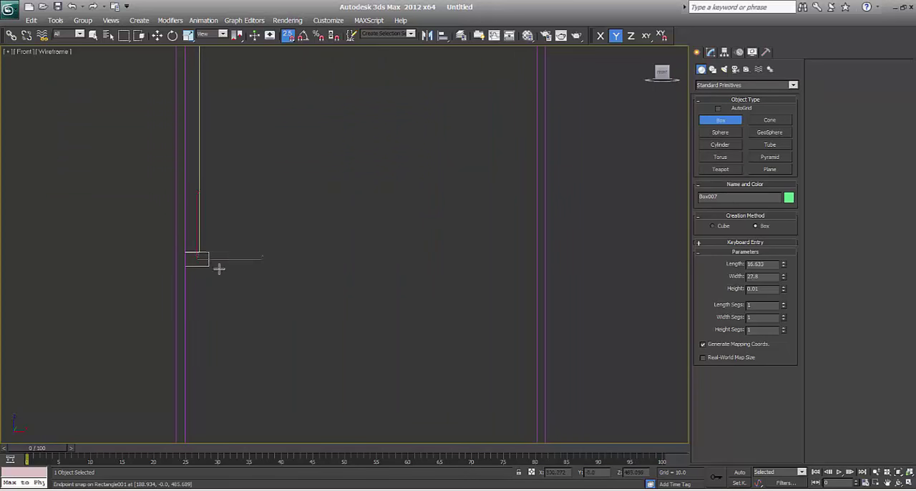
{"action": "left_click_drag", "start_coordinate": [198, 259], "coordinate": [544, 259]}
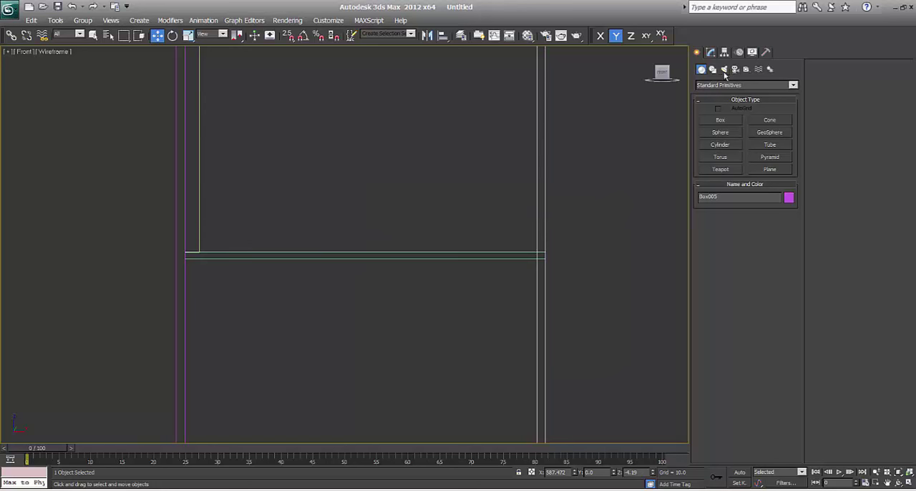
{"action": "left_click", "coordinate": [709, 52]}
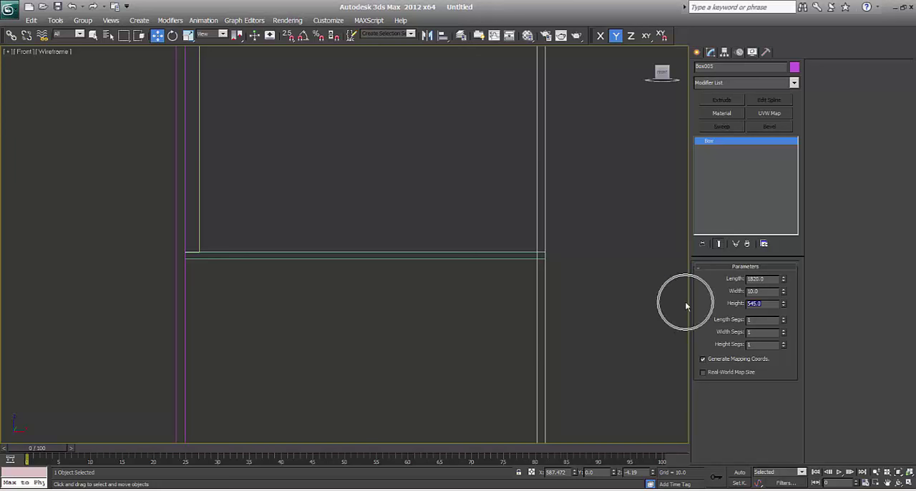
{"action": "mouse_move", "coordinate": [383, 257]}
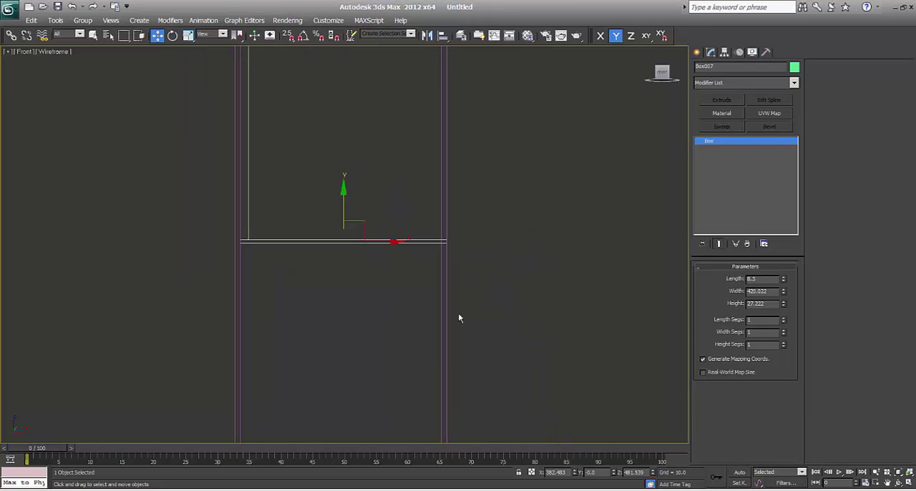
{"action": "mouse_move", "coordinate": [778, 317]}
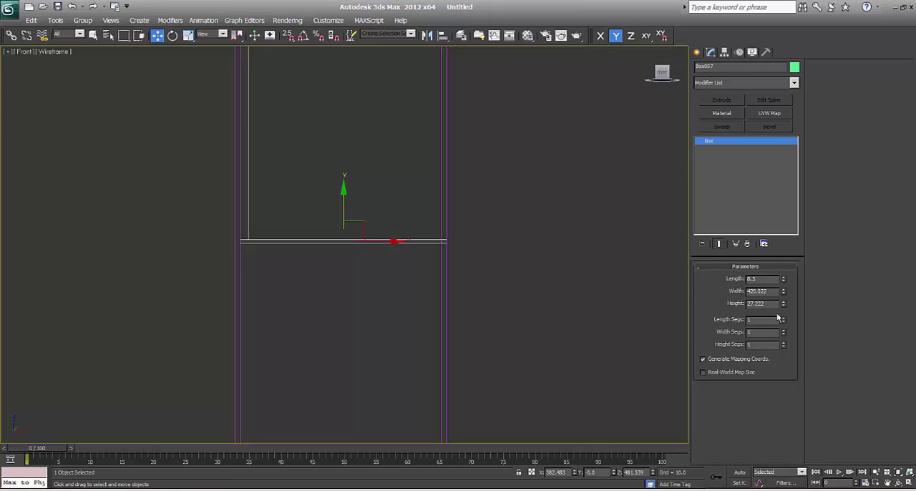
{"action": "triple_click", "coordinate": [762, 303]}
{"action": "type", "text": "540"}
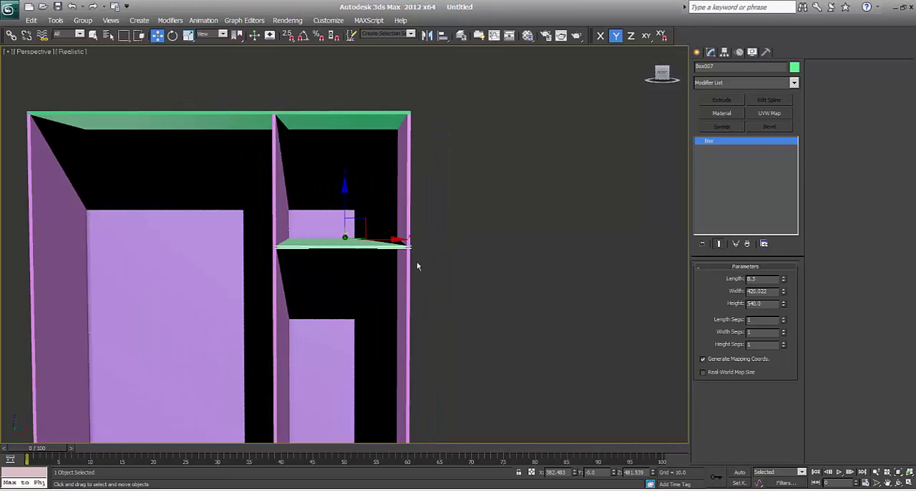
{"action": "mouse_move", "coordinate": [378, 286]}
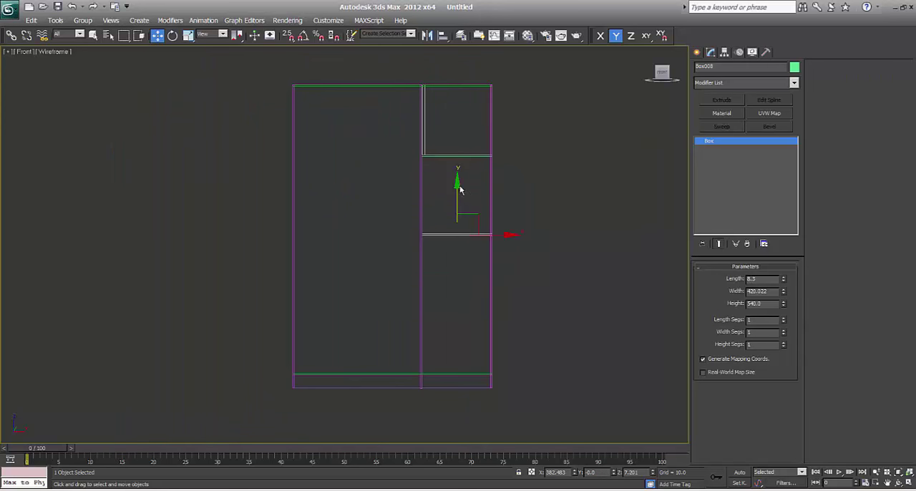
- Clone the shelf twice as Copy for additional shelves in the right compartment
{"action": "left_click_drag", "start_coordinate": [458, 186], "coordinate": [458, 257]}
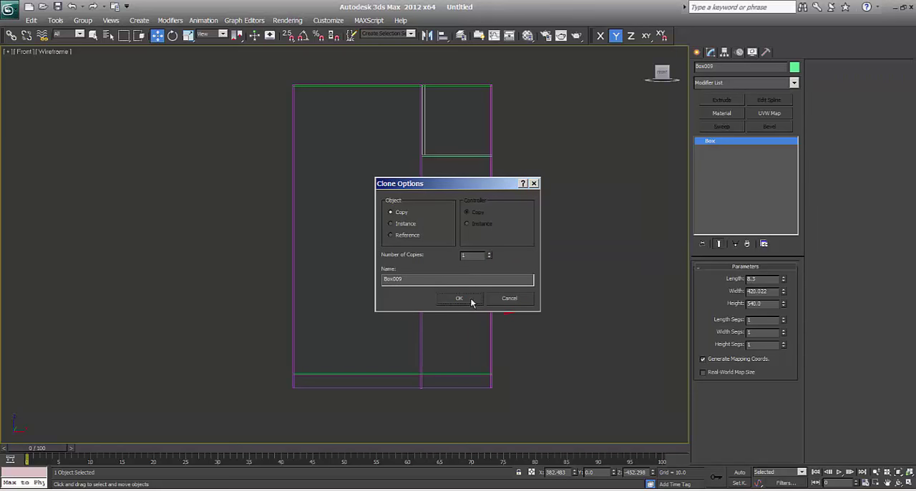
{"action": "left_click", "coordinate": [458, 297]}
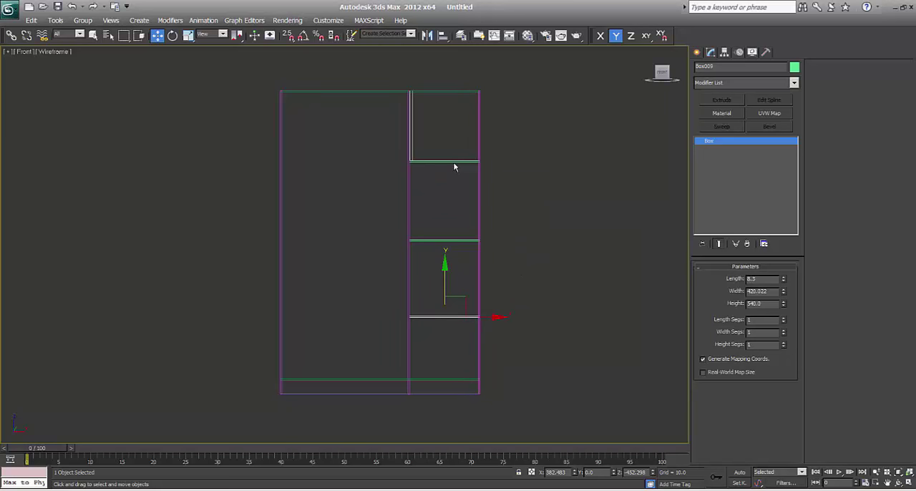
{"action": "left_click_drag", "start_coordinate": [452, 168], "coordinate": [421, 261]}
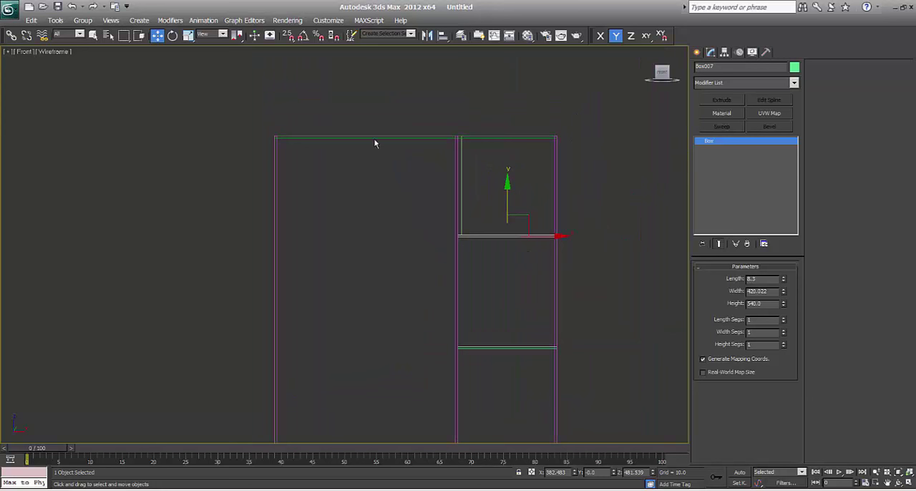
{"action": "mouse_move", "coordinate": [495, 236]}
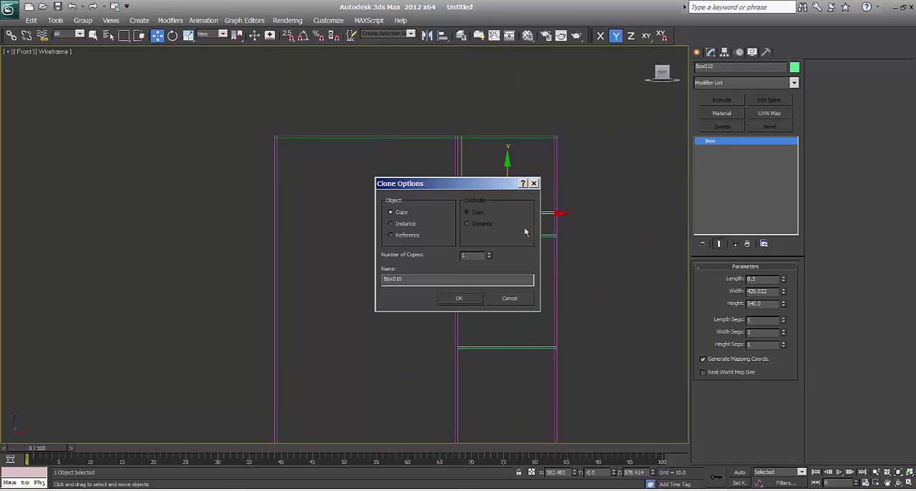
{"action": "left_click", "coordinate": [458, 298]}
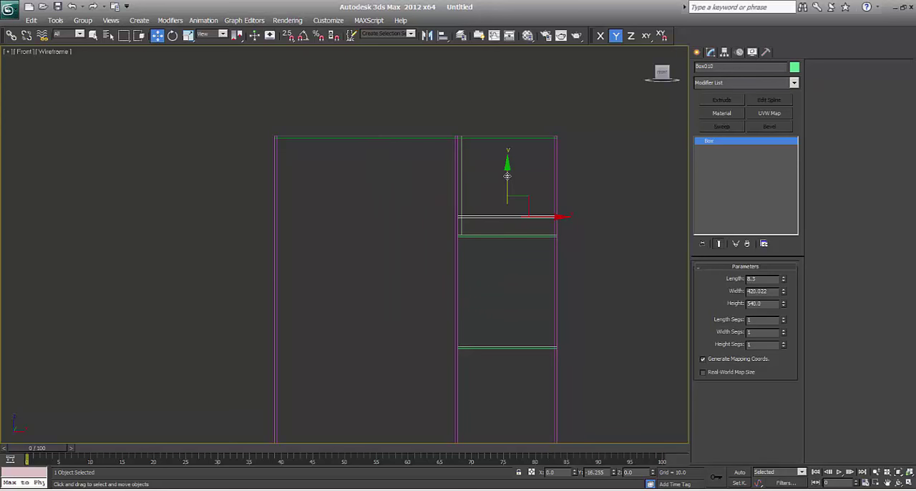
- Move one shelf copy into the left compartment and widen it to span that side
{"action": "left_click_drag", "start_coordinate": [508, 177], "coordinate": [450, 214]}
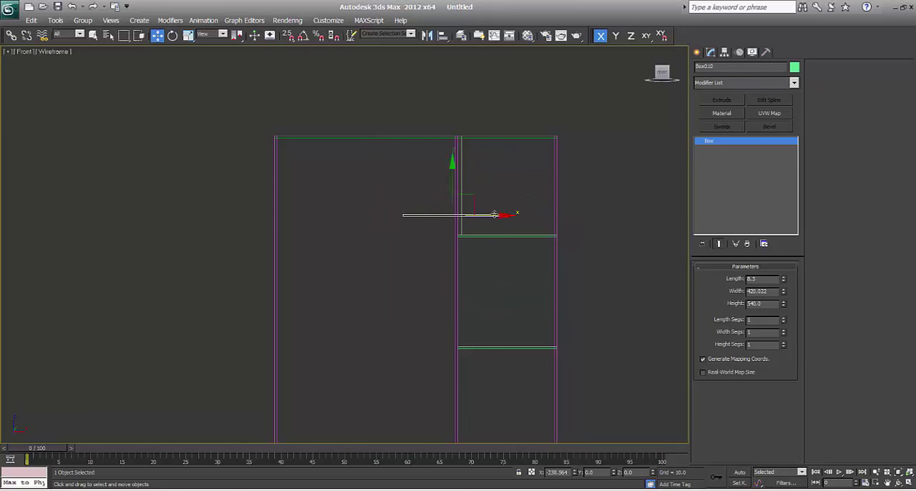
{"action": "left_click_drag", "start_coordinate": [498, 213], "coordinate": [378, 213]}
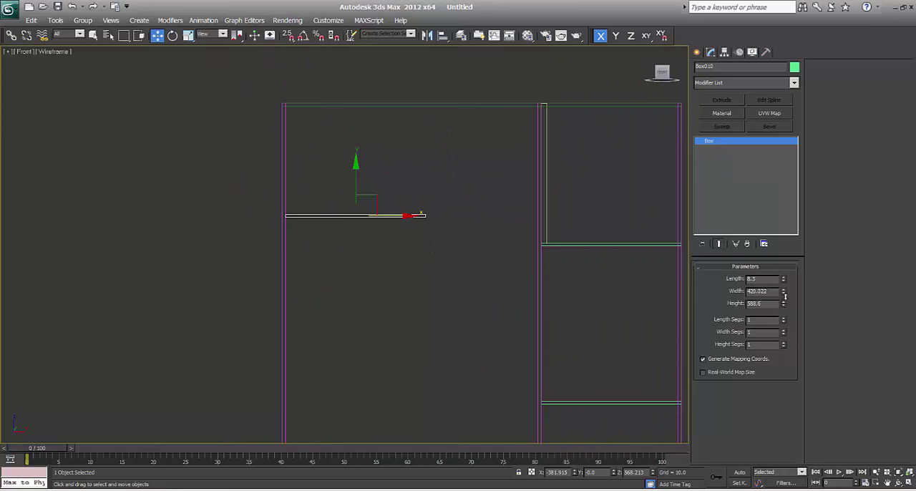
{"action": "left_click_drag", "start_coordinate": [408, 215], "coordinate": [455, 214]}
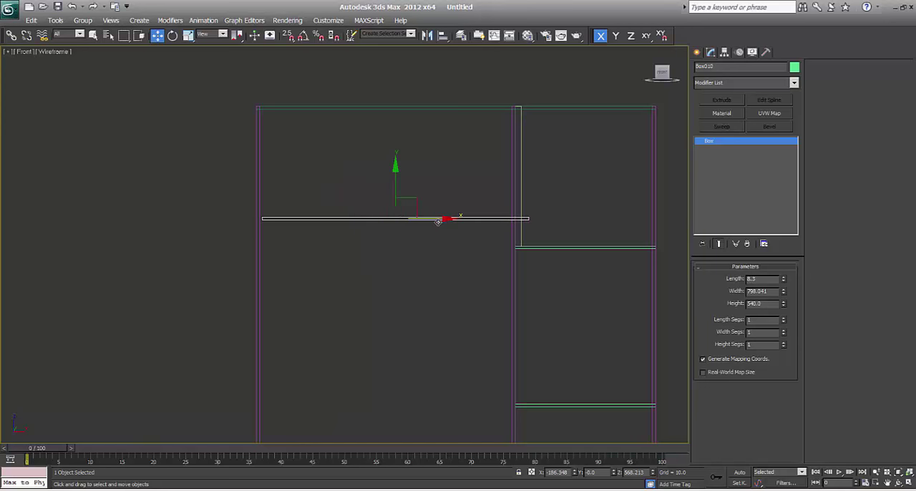
{"action": "left_click_drag", "start_coordinate": [444, 218], "coordinate": [381, 217]}
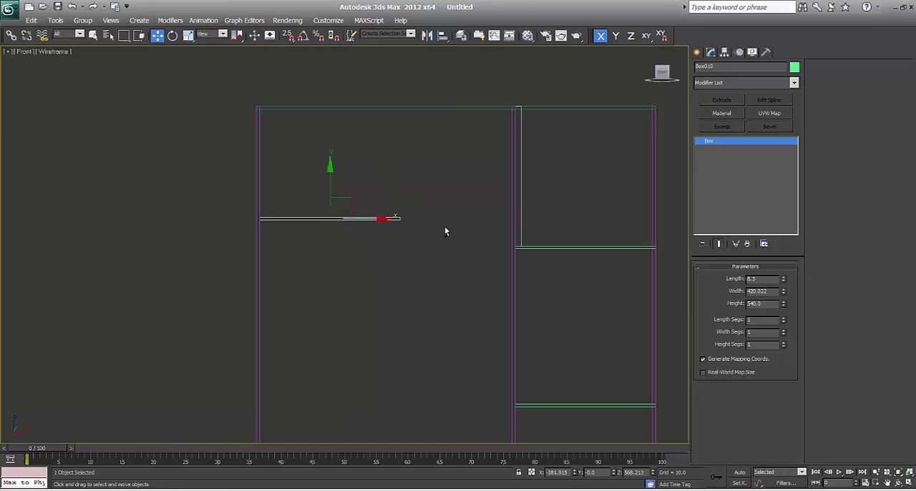
{"action": "mouse_move", "coordinate": [750, 310]}
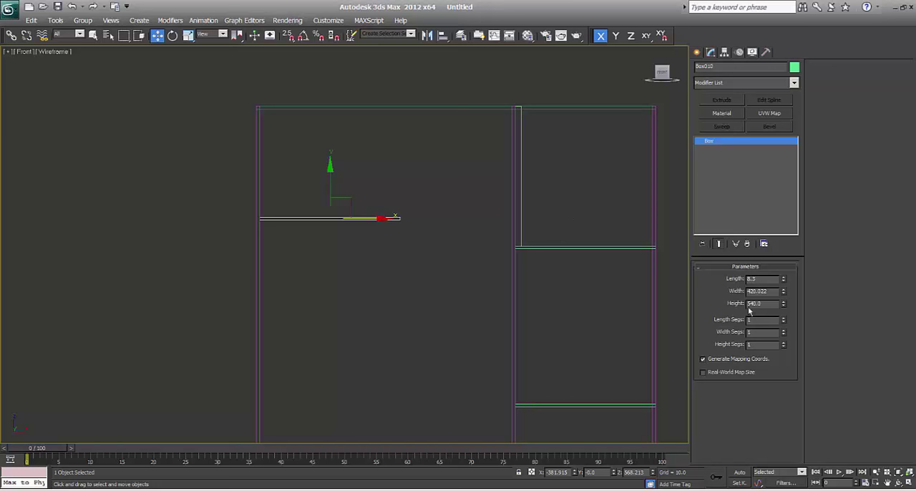
{"action": "mouse_move", "coordinate": [722, 92]}
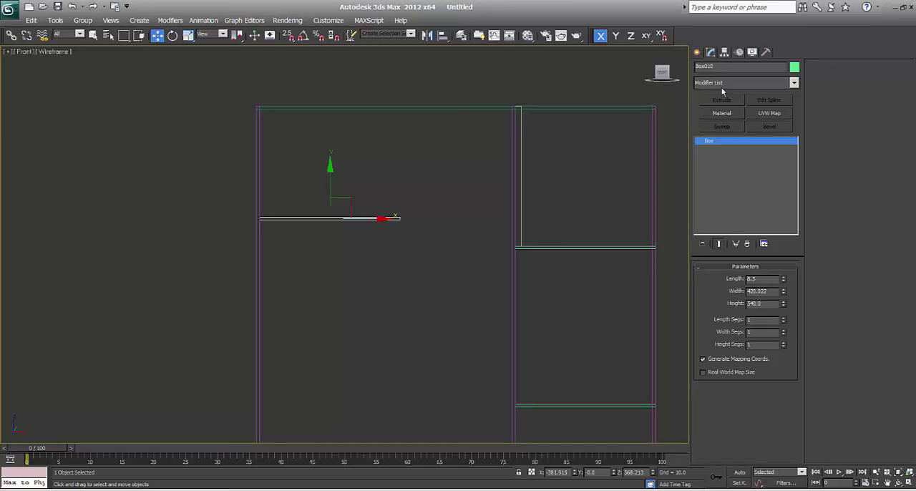
{"action": "left_click", "coordinate": [793, 83]}
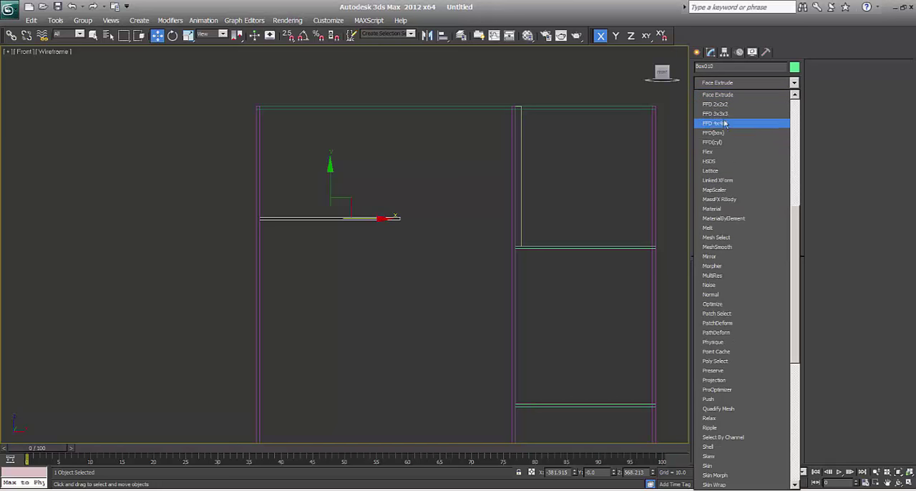
{"action": "left_click", "coordinate": [716, 103]}
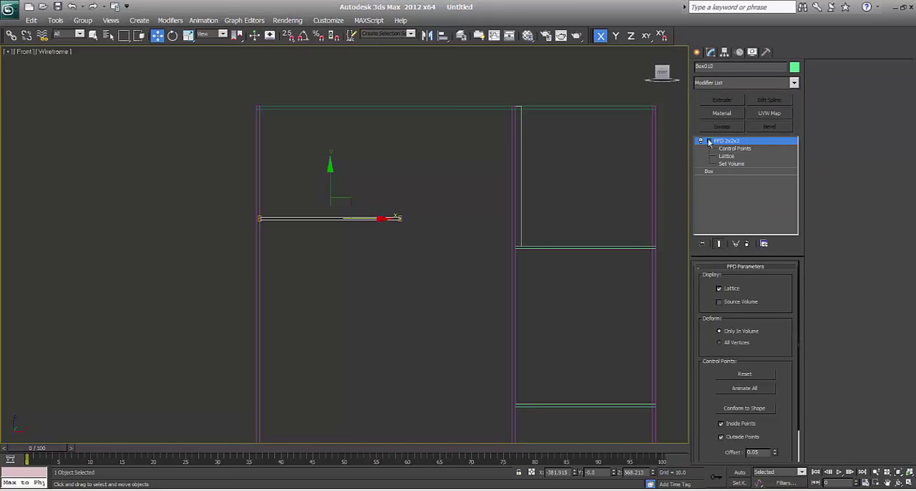
{"action": "left_click", "coordinate": [736, 148]}
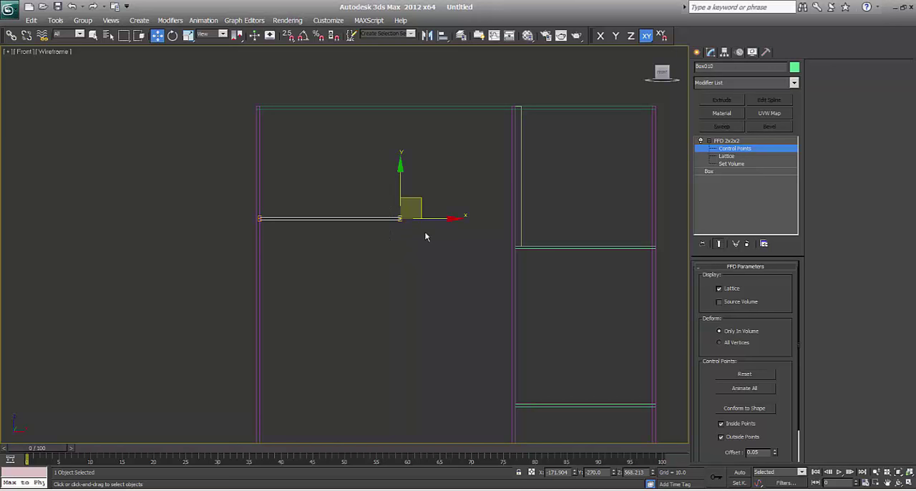
{"action": "left_click_drag", "start_coordinate": [389, 218], "coordinate": [451, 218]}
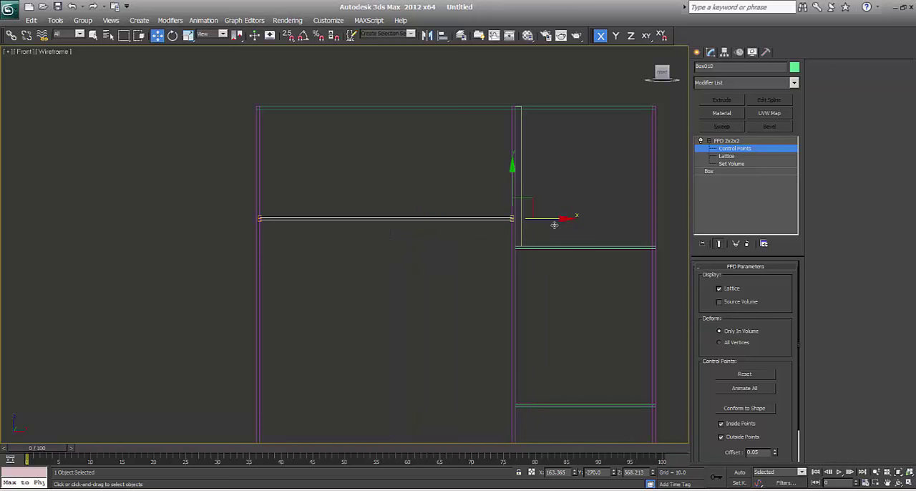
{"action": "left_click", "coordinate": [701, 52]}
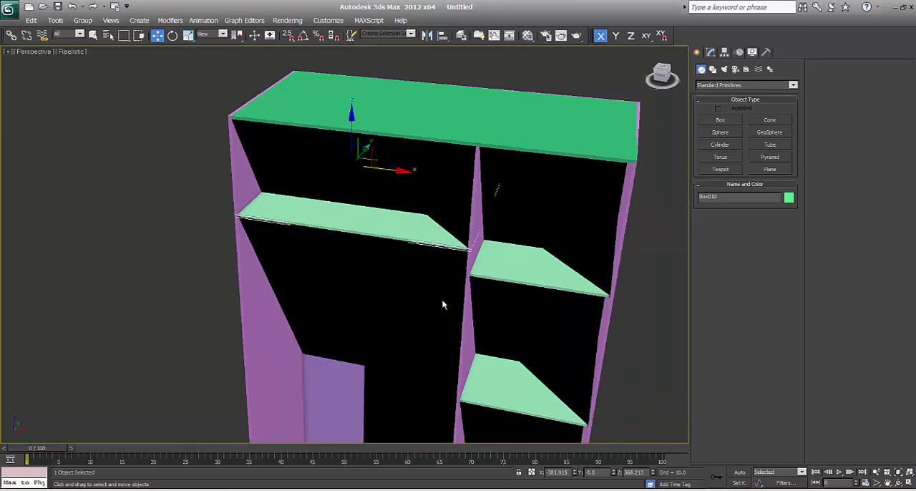
{"action": "mouse_move", "coordinate": [323, 192]}
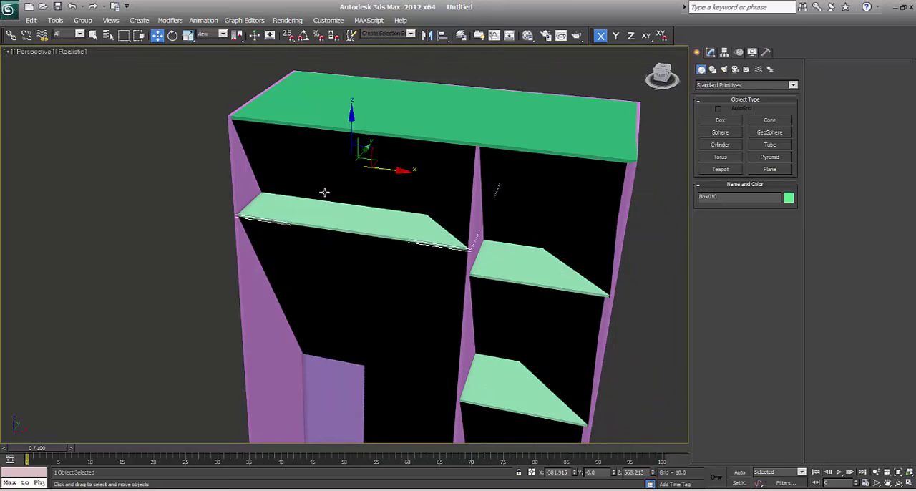
{"action": "mouse_move", "coordinate": [68, 58]}
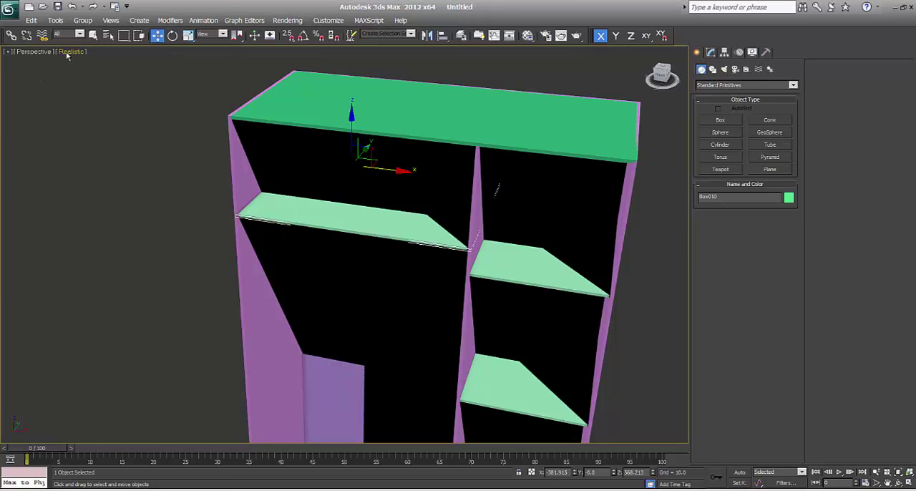
- Switch the viewport shading and orbit slightly around the wardrobe front
{"action": "left_click", "coordinate": [70, 51]}
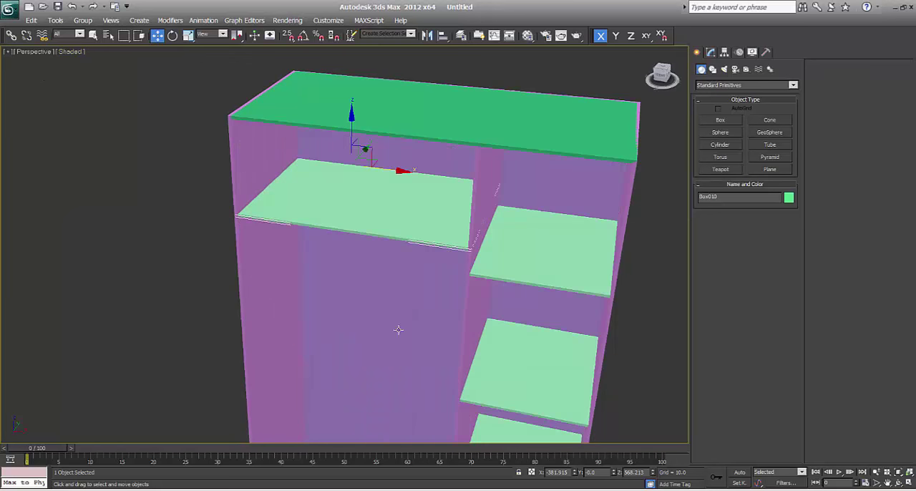
{"action": "mouse_move", "coordinate": [343, 259]}
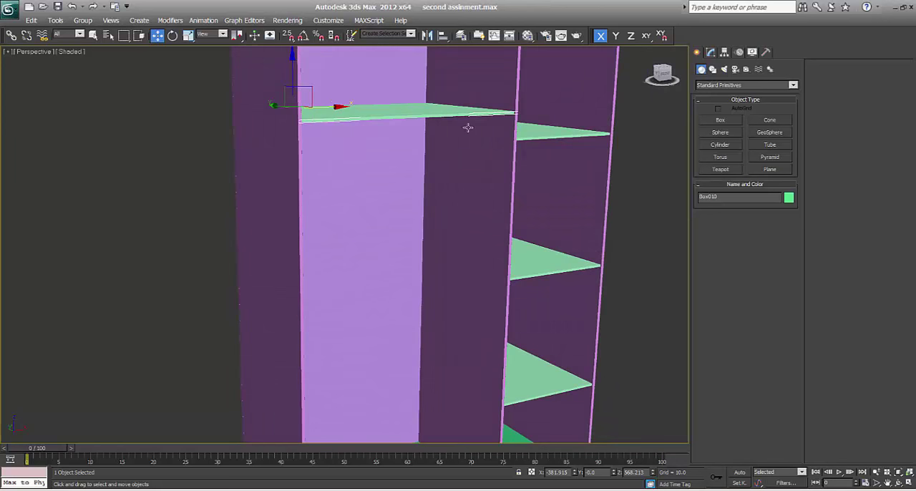
{"action": "left_click_drag", "start_coordinate": [468, 127], "coordinate": [337, 173]}
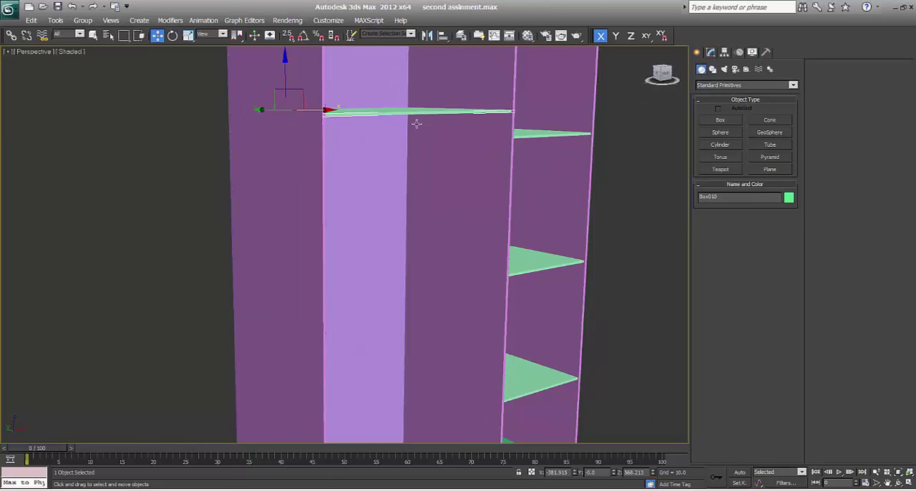
{"action": "mouse_move", "coordinate": [432, 172]}
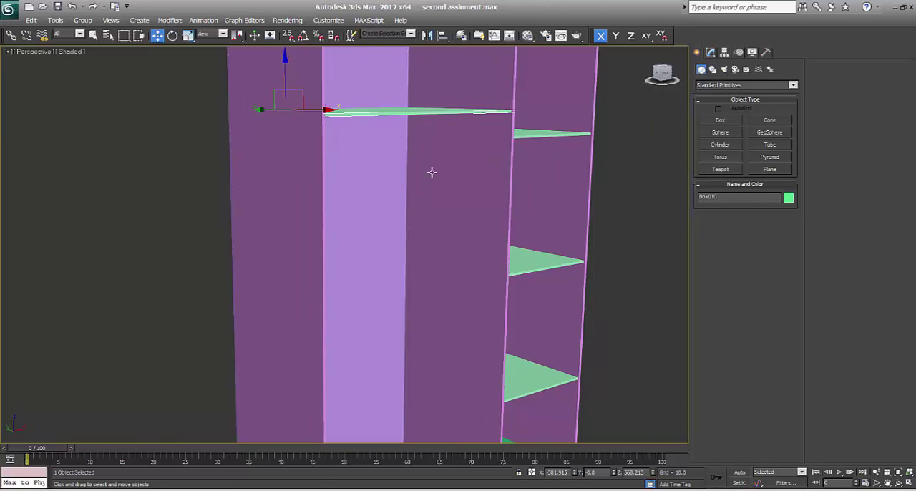
{"action": "mouse_move", "coordinate": [455, 181]}
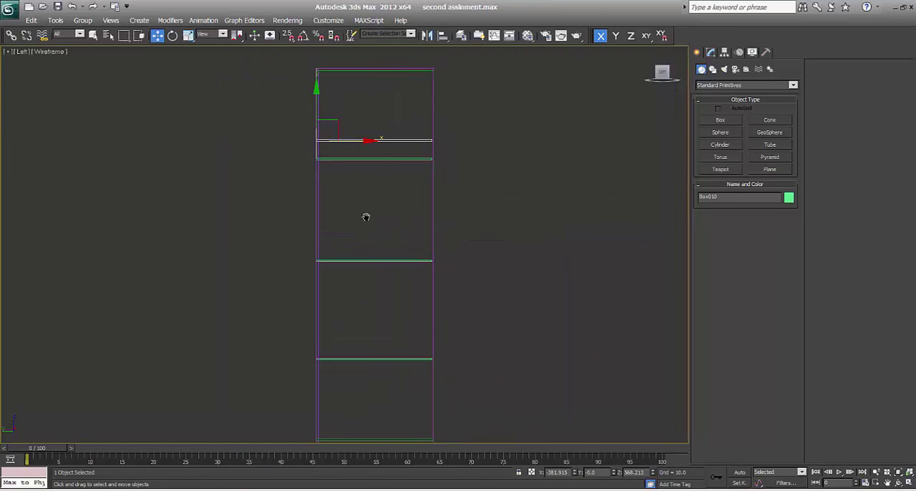
- Create a Cylinder hanger rod, set its radius and height, and place it under the left top shelf
{"action": "left_click", "coordinate": [720, 144]}
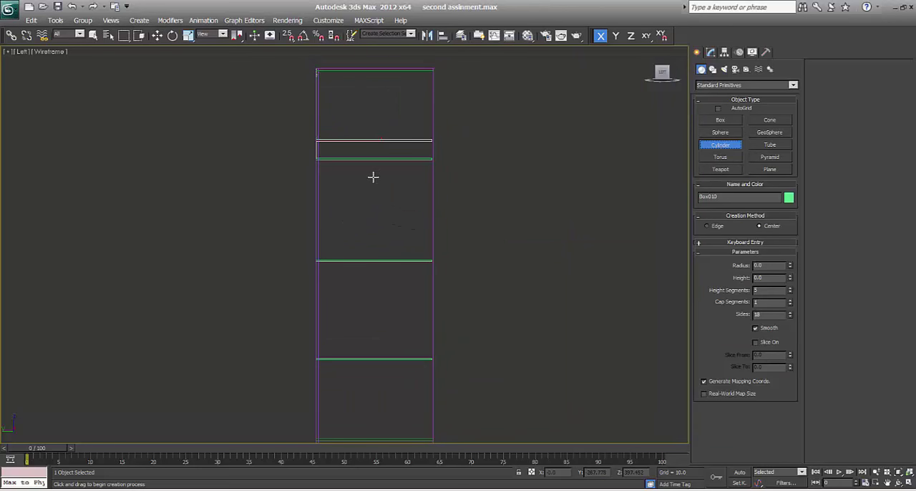
{"action": "mouse_move", "coordinate": [372, 157]}
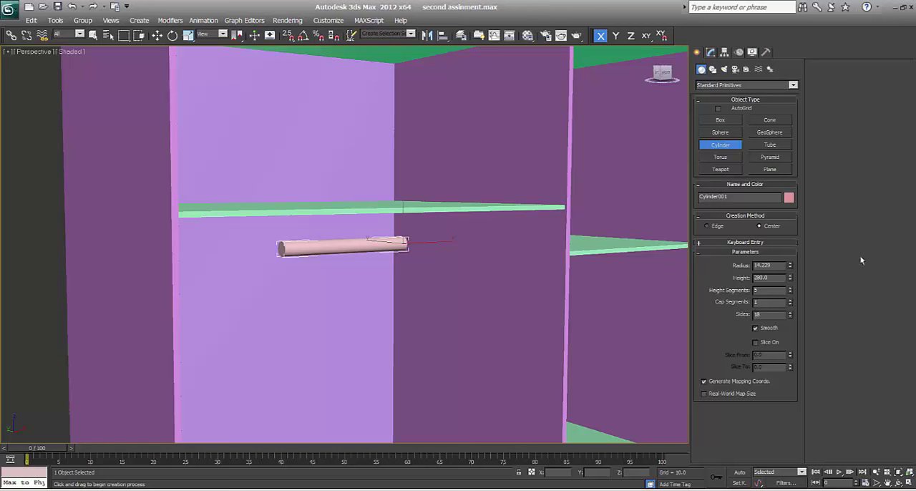
{"action": "mouse_move", "coordinate": [707, 272]}
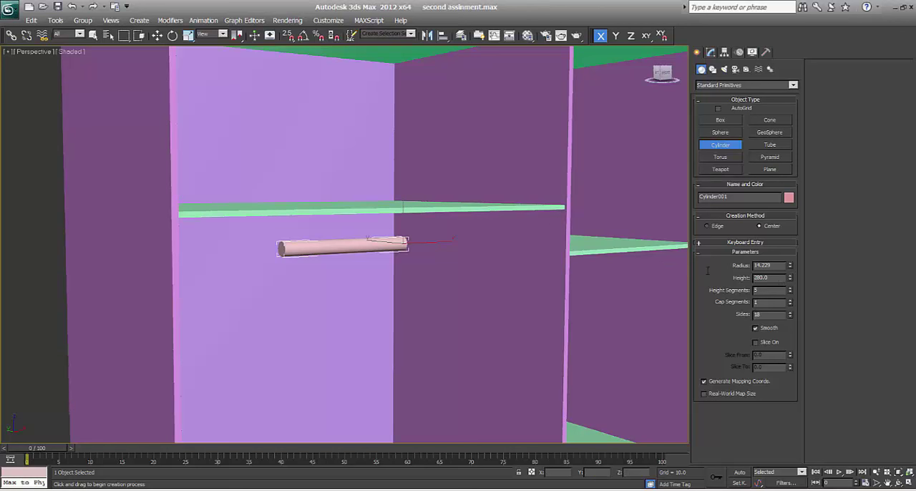
{"action": "triple_click", "coordinate": [770, 277]}
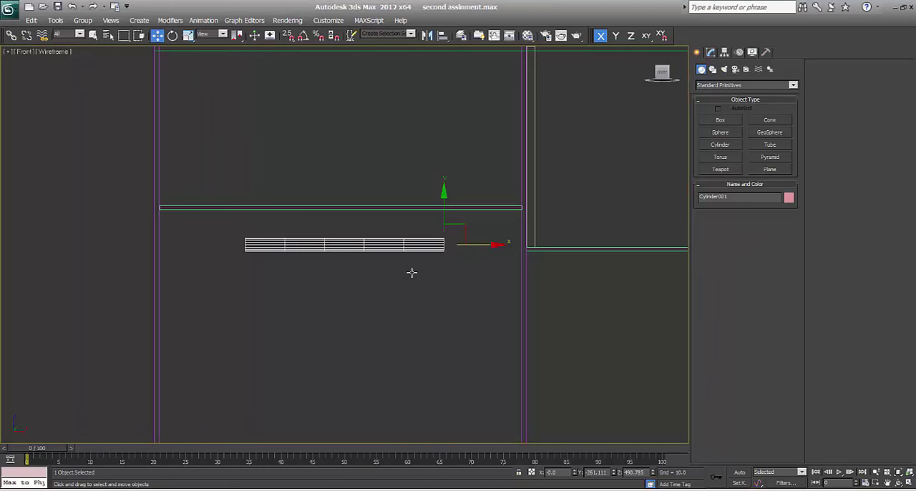
{"action": "left_click", "coordinate": [710, 52]}
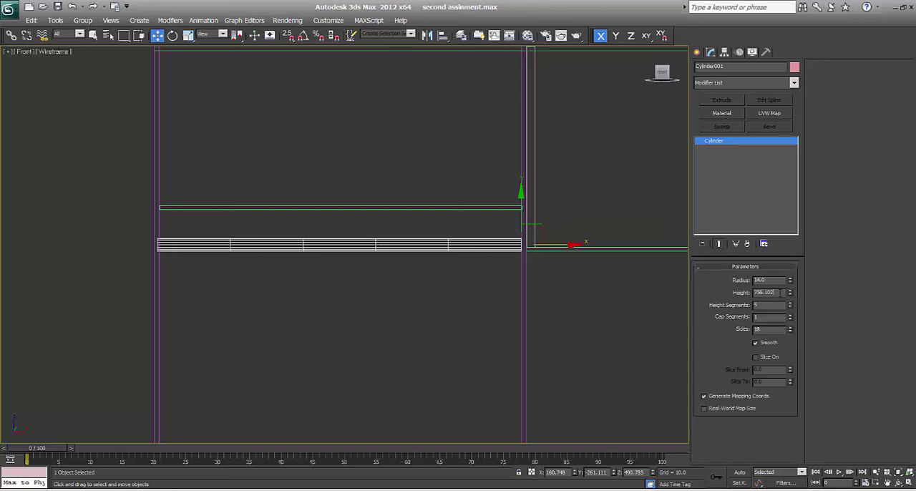
{"action": "triple_click", "coordinate": [764, 292]}
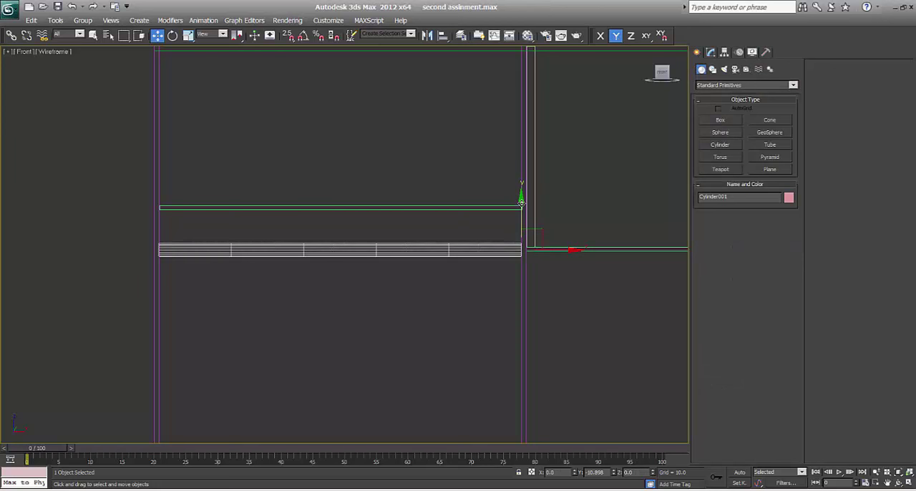
{"action": "left_click_drag", "start_coordinate": [520, 200], "coordinate": [521, 218]}
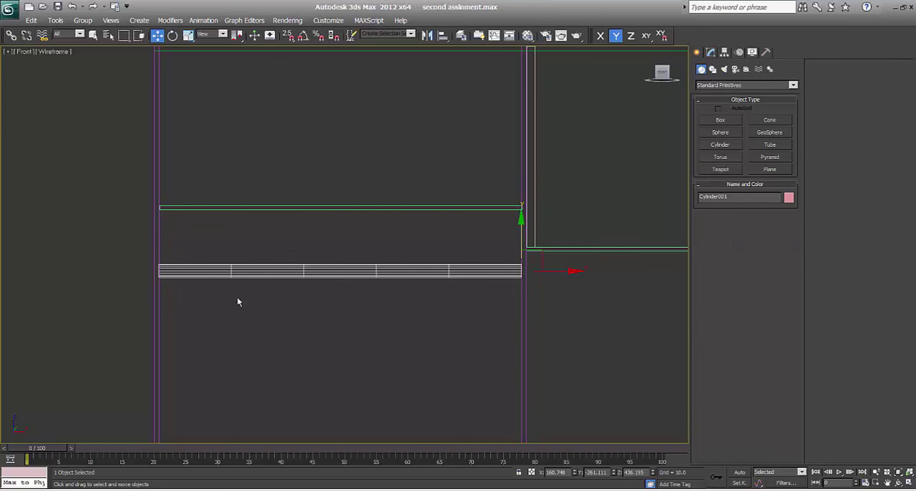
{"action": "scroll", "scroll_direction": "down", "scroll_amount": 3}
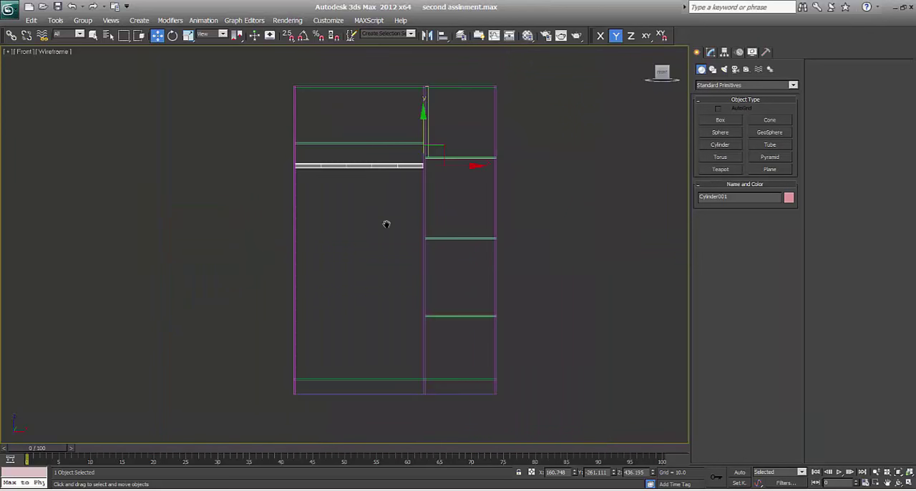
- Draw a new Box from the wardrobe's top-left corner for the next part
{"action": "left_click", "coordinate": [720, 120]}
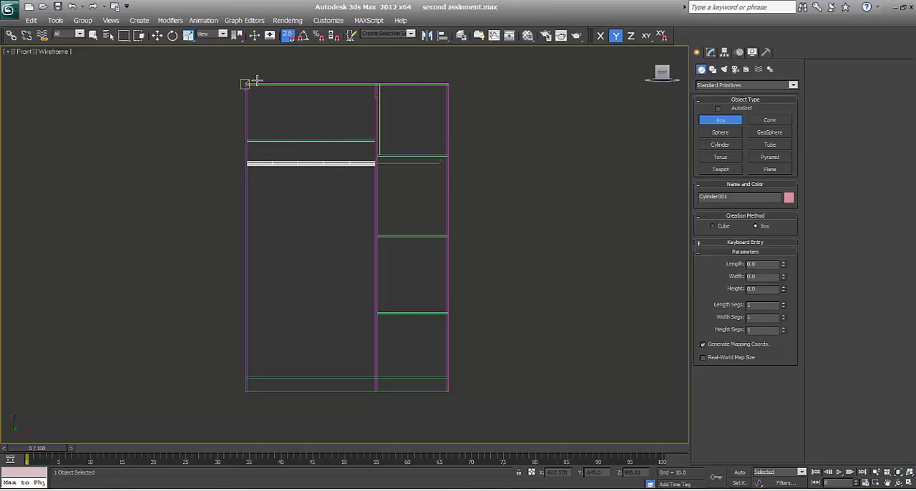
{"action": "left_click_drag", "start_coordinate": [246, 84], "coordinate": [357, 208]}
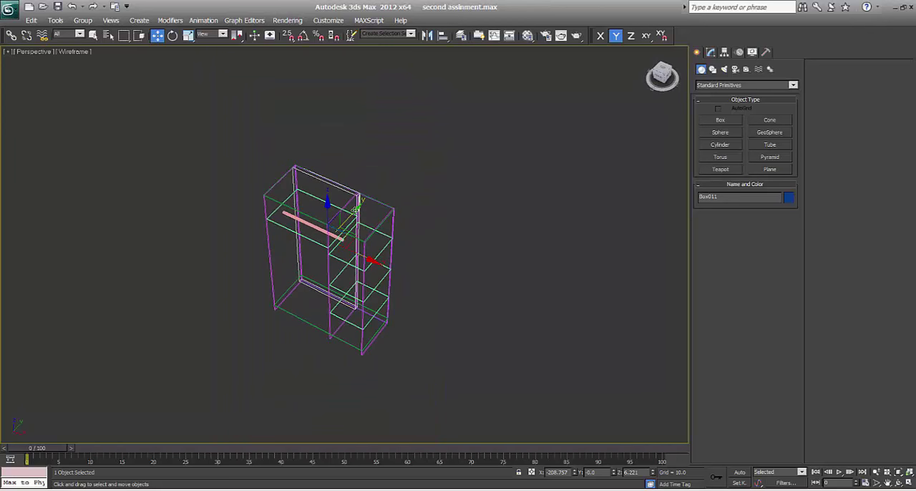
{"action": "left_click_drag", "start_coordinate": [326, 208], "coordinate": [293, 243]}
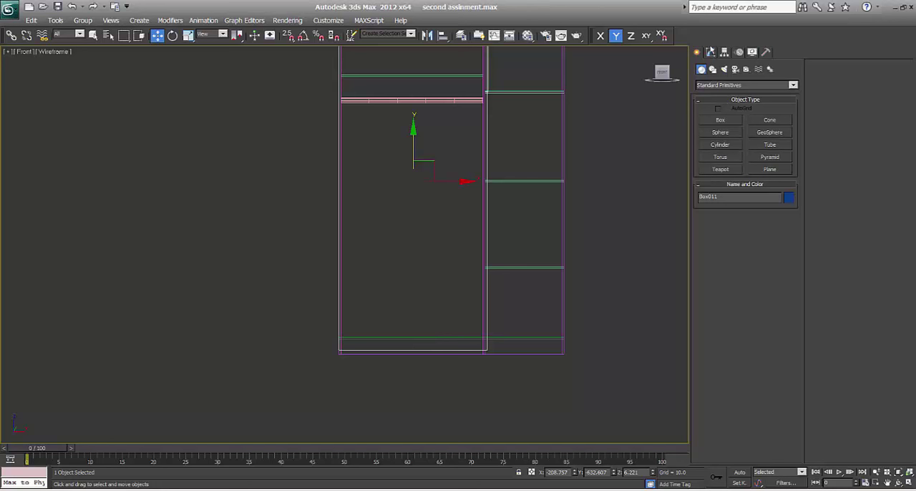
- Add an FFD(box) modifier to the new box and move its bottom control points
{"action": "left_click", "coordinate": [710, 52]}
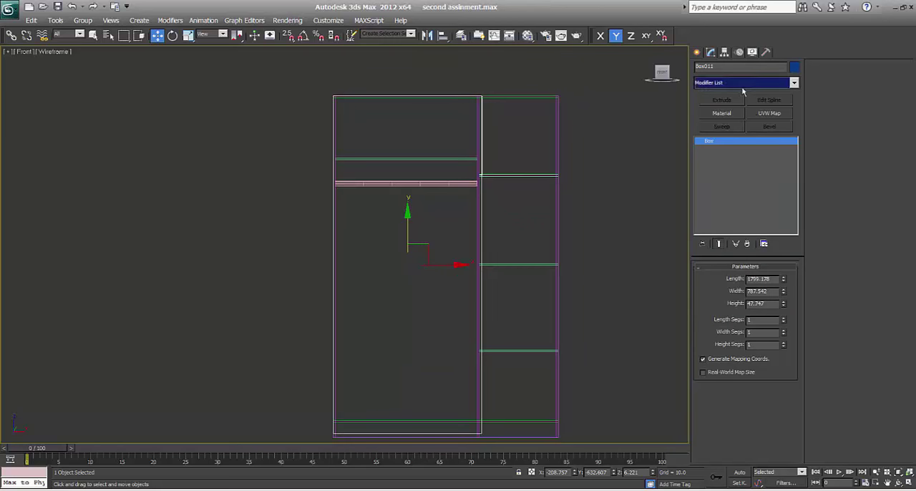
{"action": "left_click", "coordinate": [793, 83]}
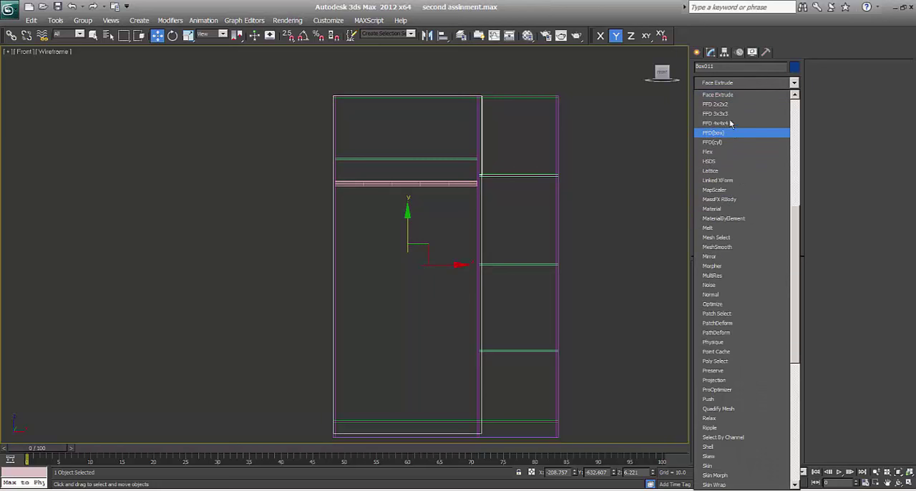
{"action": "left_click", "coordinate": [716, 103]}
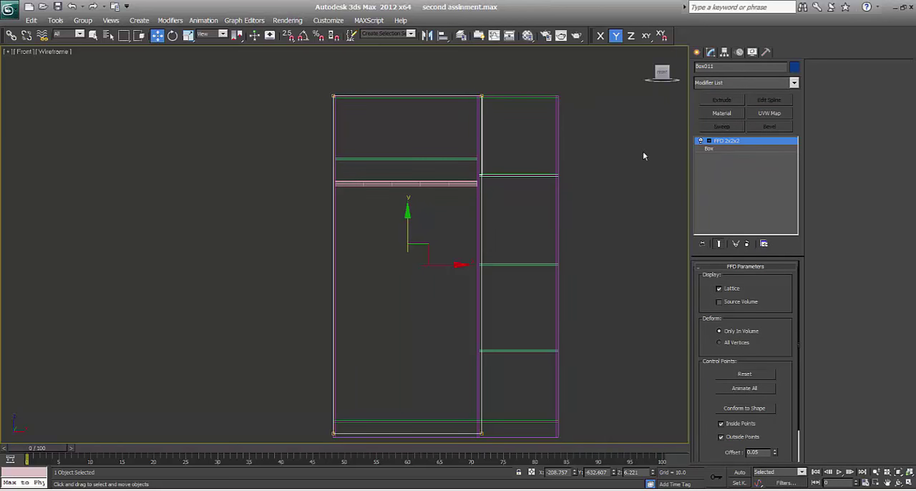
{"action": "mouse_move", "coordinate": [708, 170]}
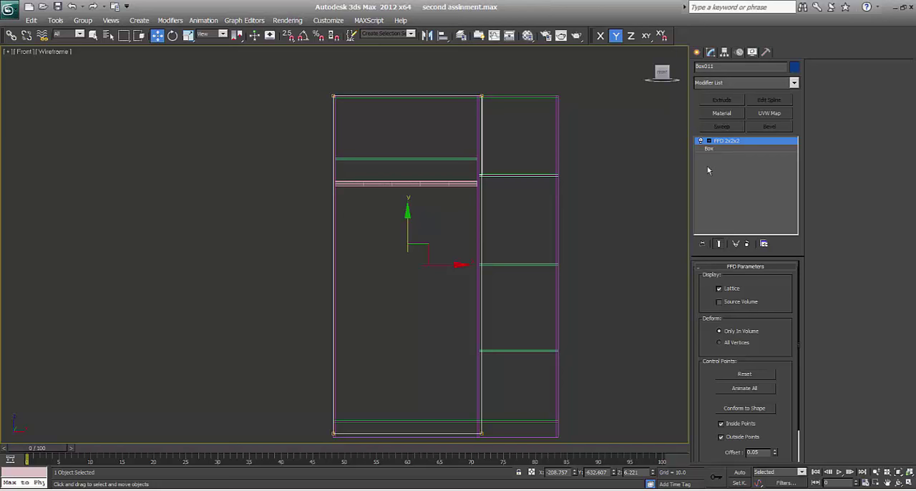
{"action": "left_click", "coordinate": [733, 149]}
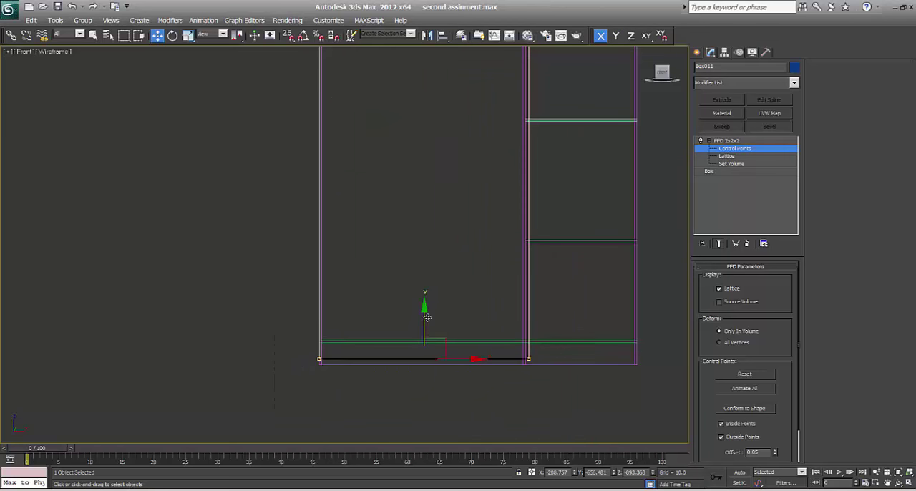
{"action": "left_click_drag", "start_coordinate": [424, 317], "coordinate": [424, 308]}
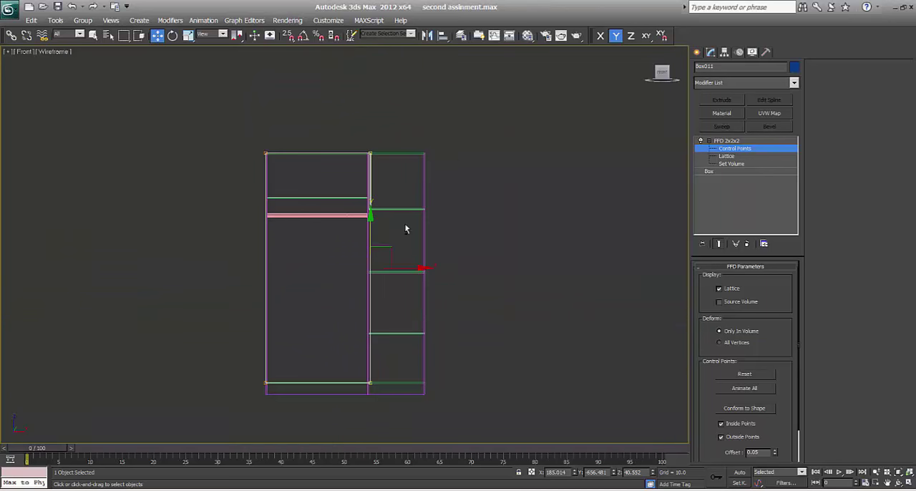
{"action": "scroll", "scroll_direction": "up", "scroll_amount": 3}
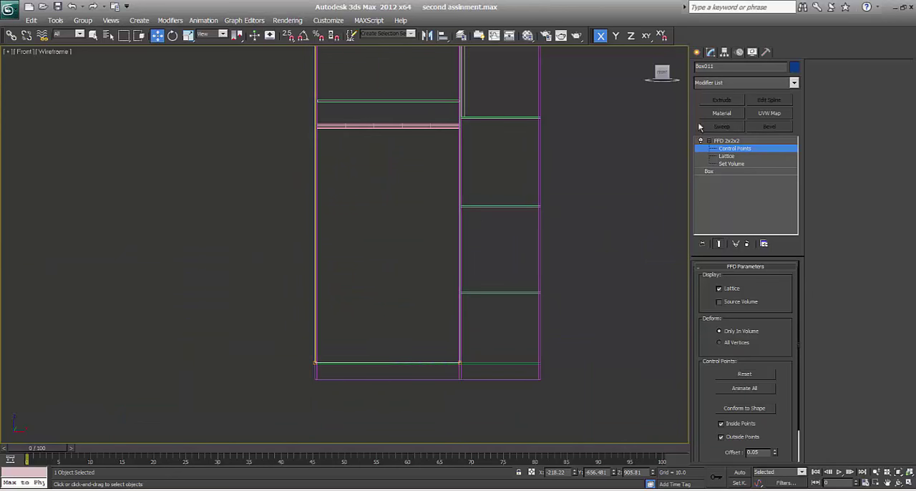
- Return to the box's base parameters and retype a dimension to make it a thin panel
{"action": "left_click", "coordinate": [701, 141]}
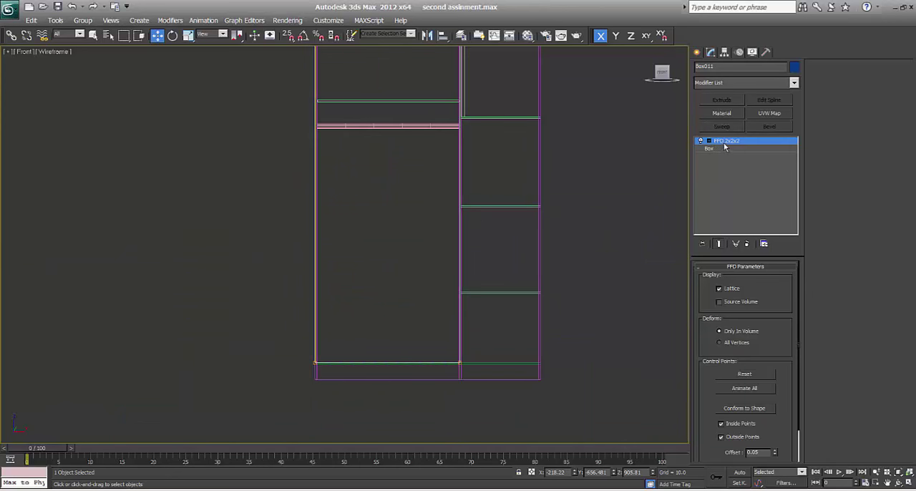
{"action": "left_click", "coordinate": [708, 149]}
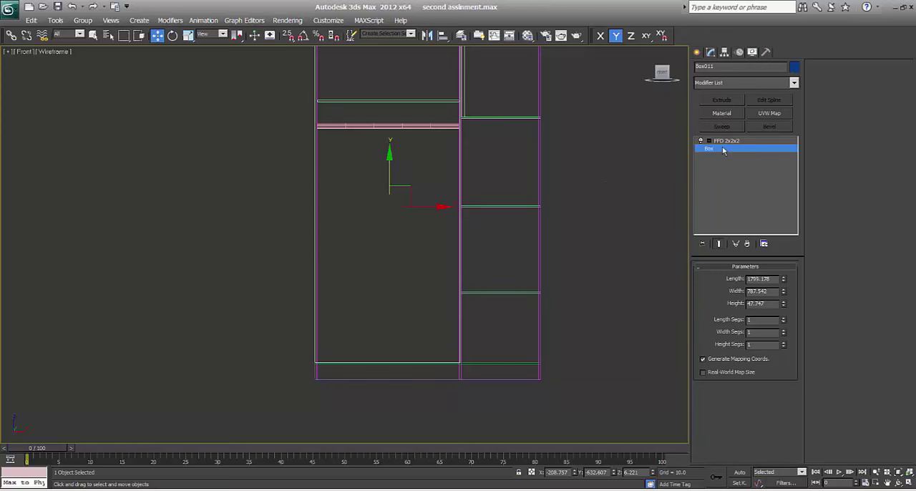
{"action": "triple_click", "coordinate": [761, 303]}
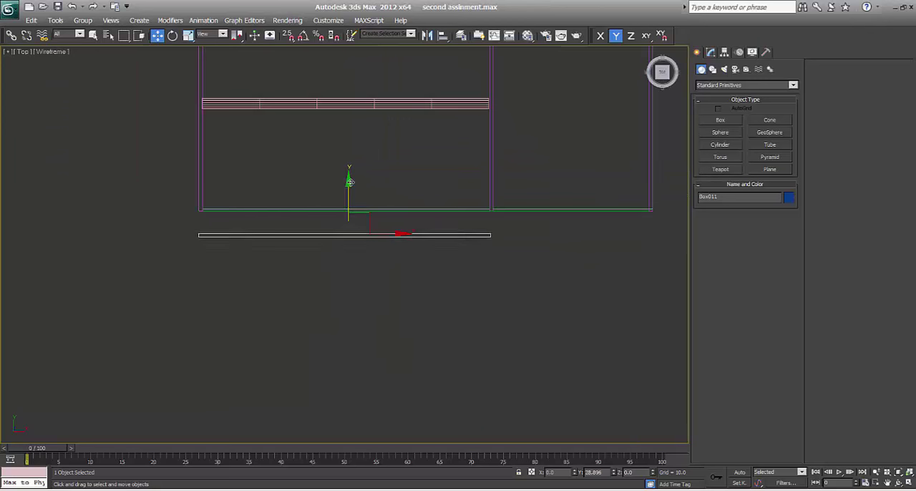
- Add an FFD(box) lattice to the base piece and pull its control points to reshape it
{"action": "left_click_drag", "start_coordinate": [349, 183], "coordinate": [351, 163]}
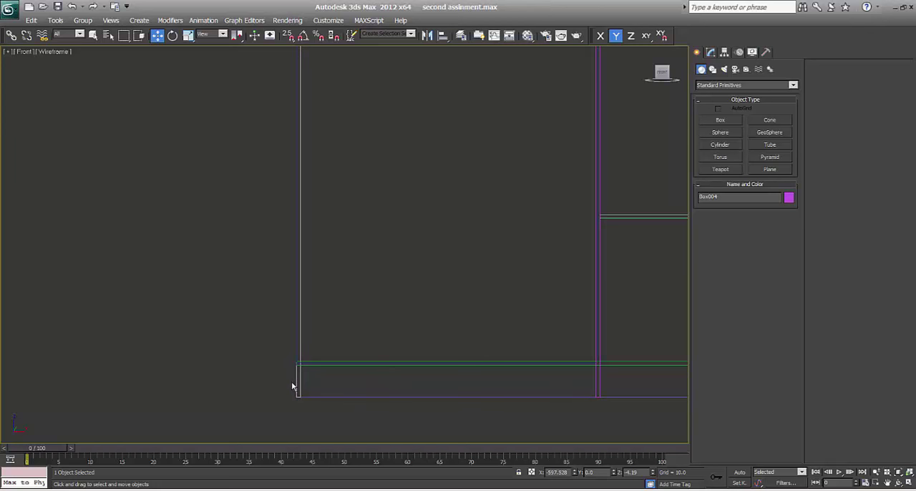
{"action": "left_click", "coordinate": [710, 52]}
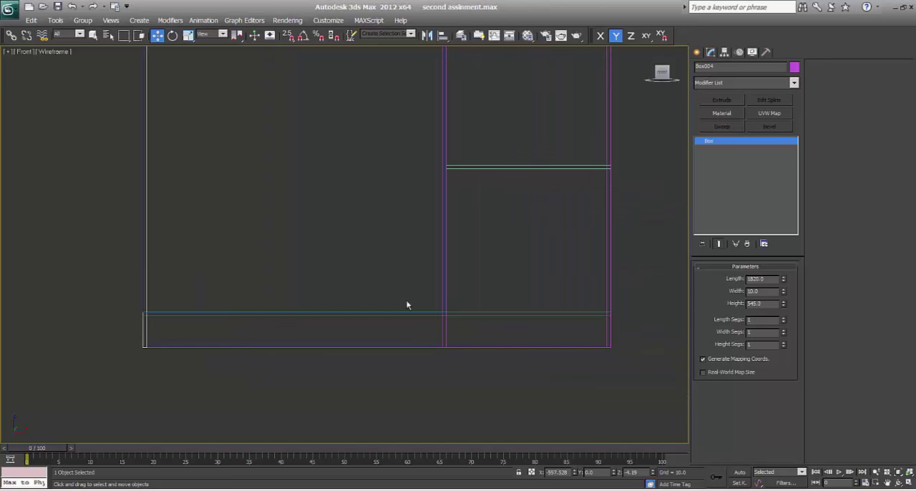
{"action": "left_click", "coordinate": [444, 318]}
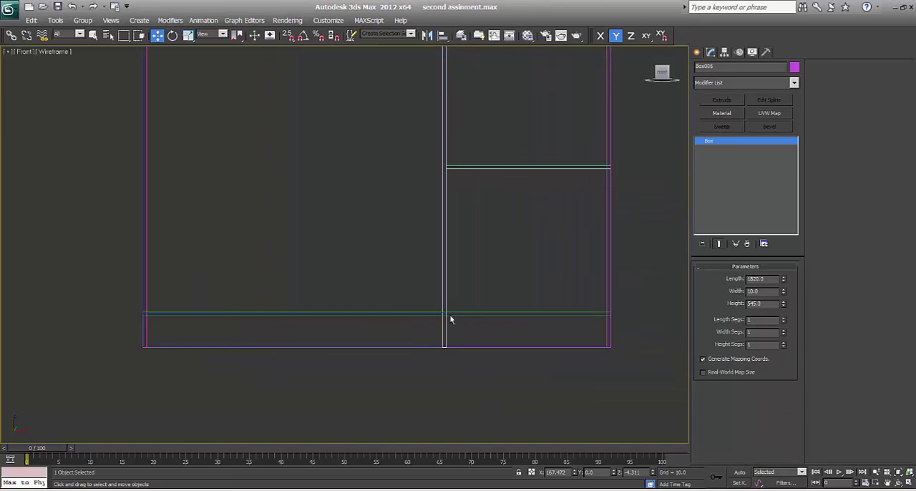
{"action": "left_click", "coordinate": [793, 83]}
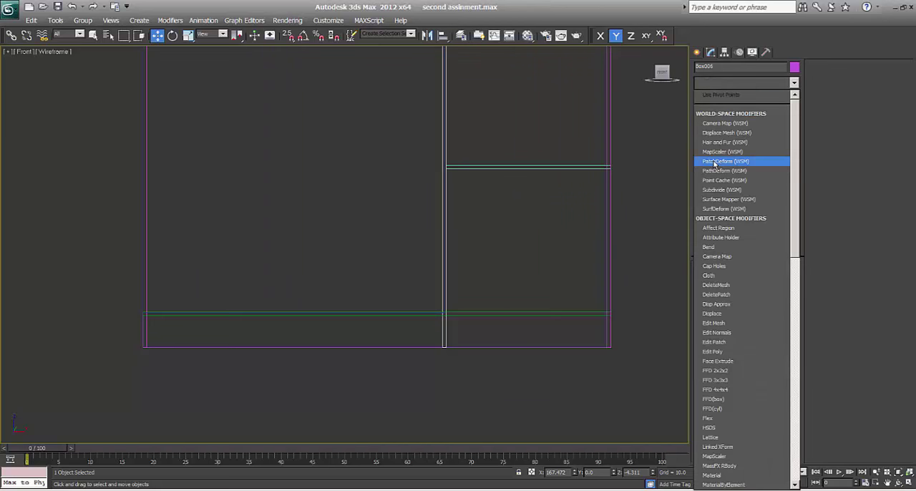
{"action": "left_click", "coordinate": [716, 369]}
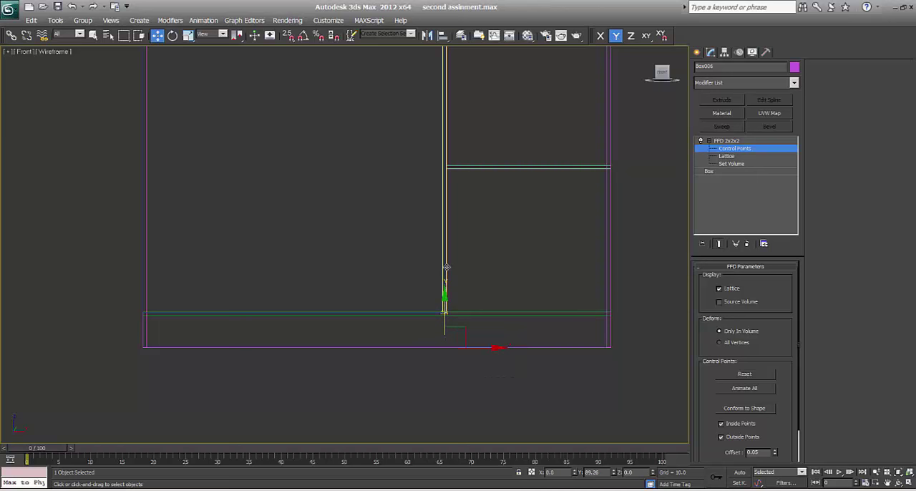
{"action": "left_click_drag", "start_coordinate": [444, 312], "coordinate": [444, 269]}
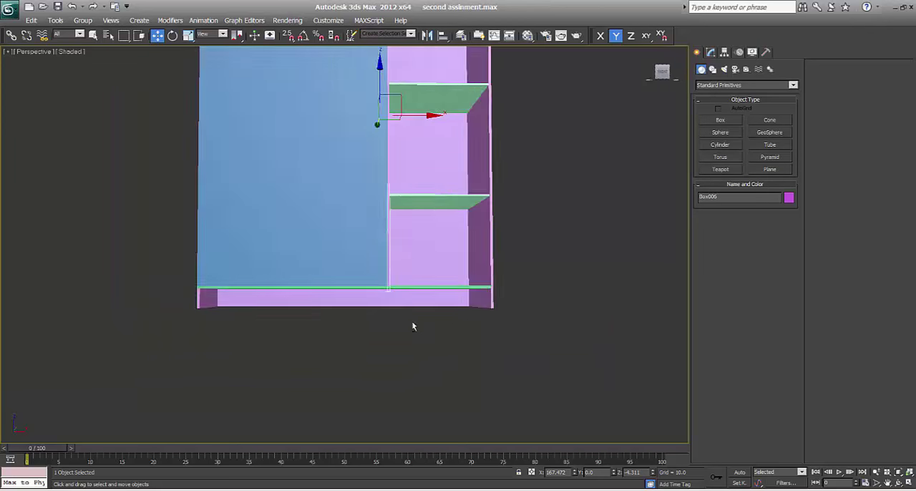
{"action": "left_click_drag", "start_coordinate": [412, 327], "coordinate": [234, 300]}
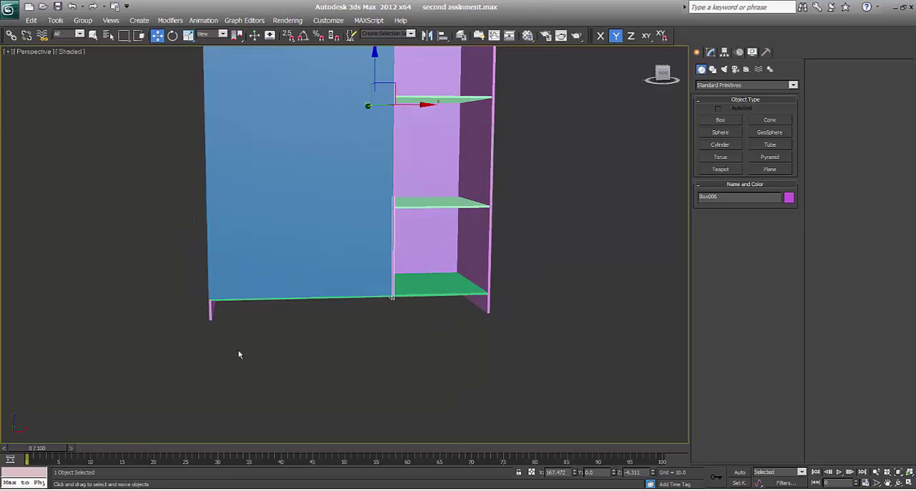
{"action": "mouse_move", "coordinate": [523, 231]}
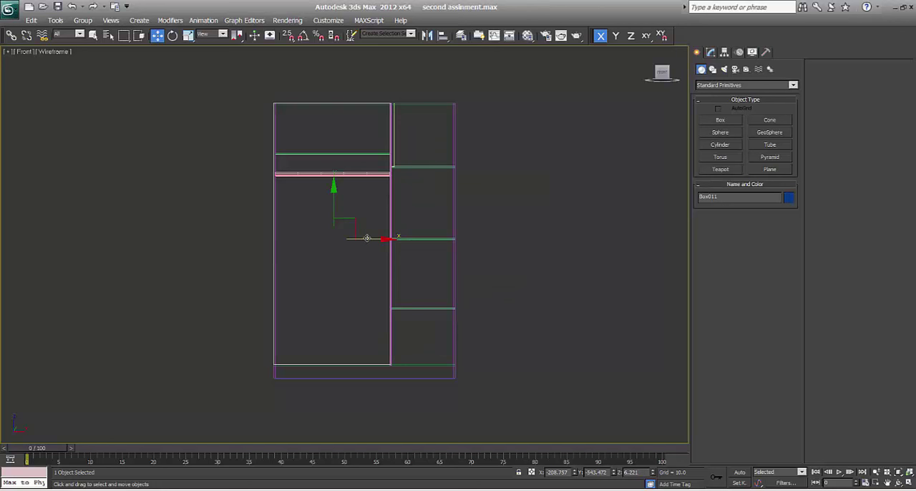
- Rename the door Left_door and clone it across as a Copy named Right_Door
{"action": "triple_click", "coordinate": [737, 196]}
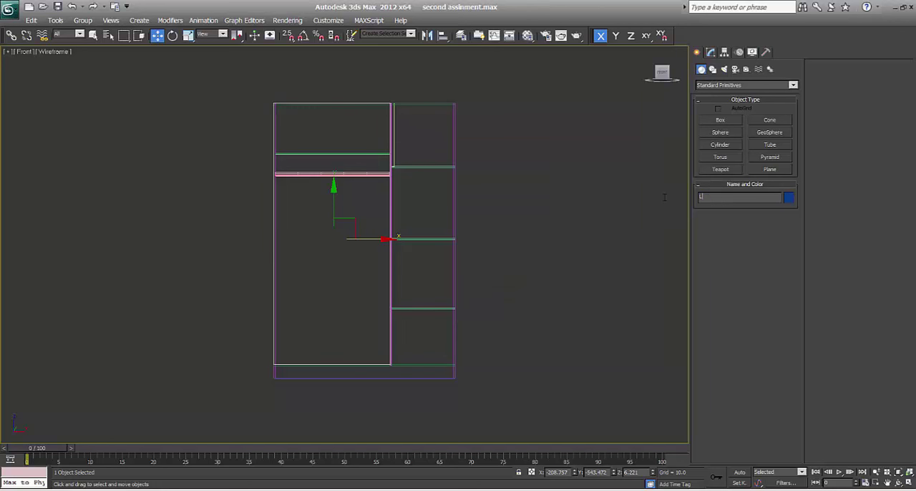
{"action": "type", "text": "Left_door"}
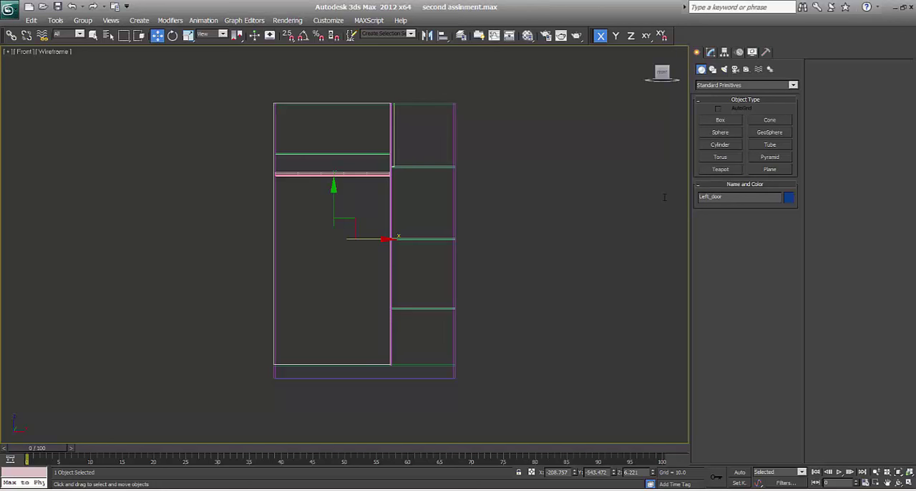
{"action": "left_click_drag", "start_coordinate": [385, 238], "coordinate": [512, 238]}
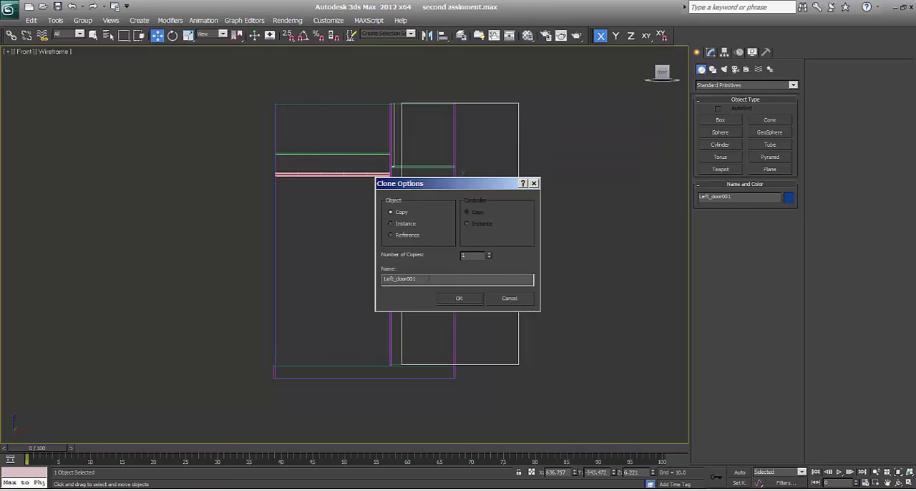
{"action": "triple_click", "coordinate": [456, 279]}
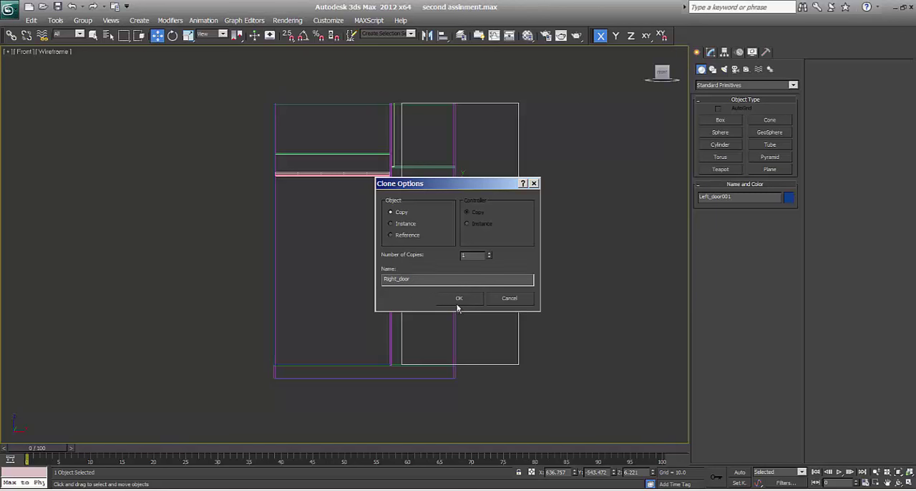
{"action": "left_click", "coordinate": [458, 297]}
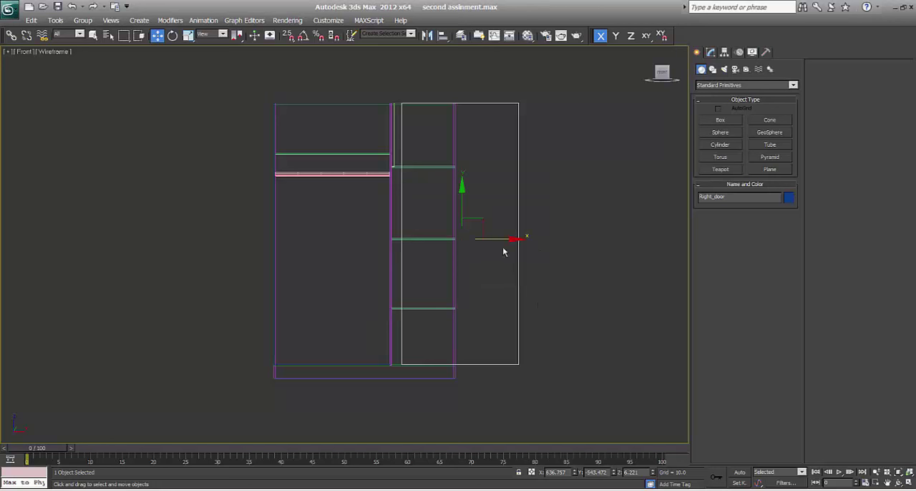
- Position Right_Door over the right half and show the front view as wireframe
{"action": "left_click_drag", "start_coordinate": [514, 238], "coordinate": [493, 241]}
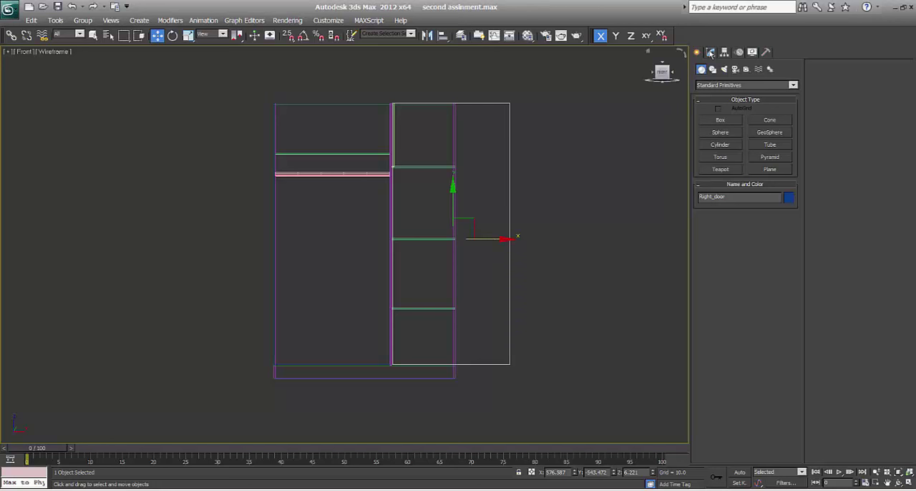
{"action": "left_click", "coordinate": [710, 51]}
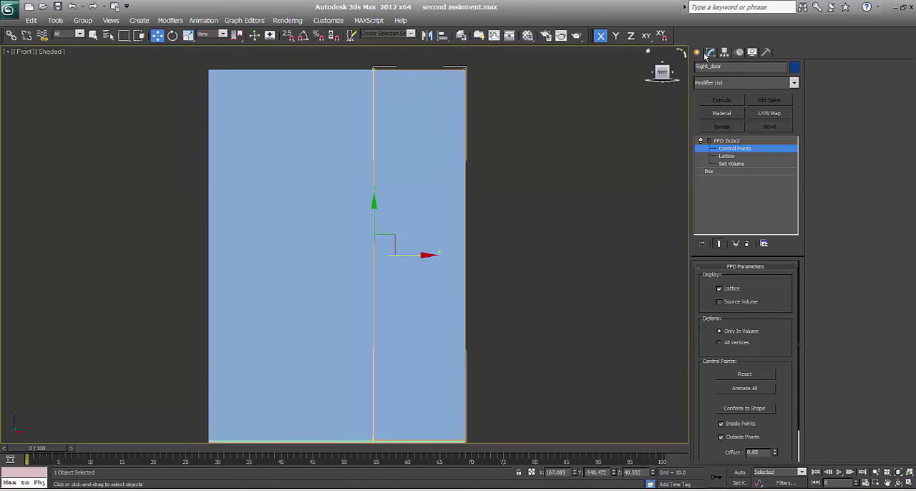
{"action": "key", "text": "f3"}
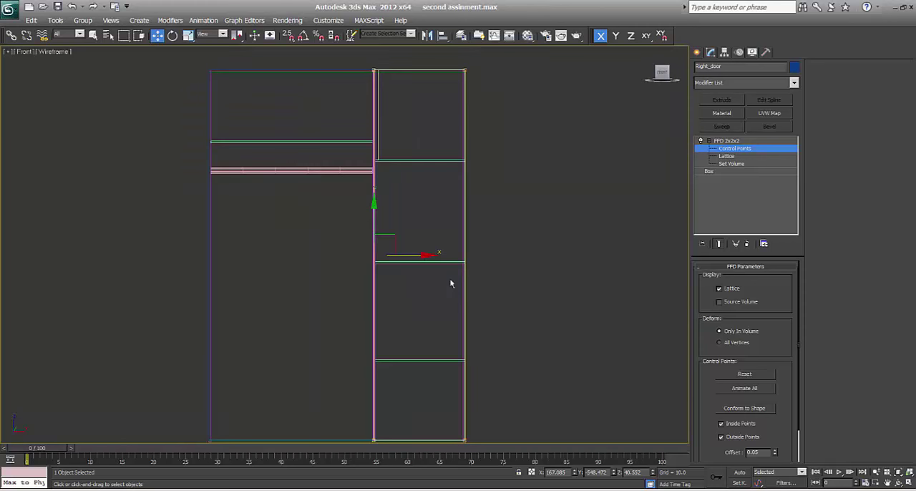
{"action": "left_click", "coordinate": [702, 52]}
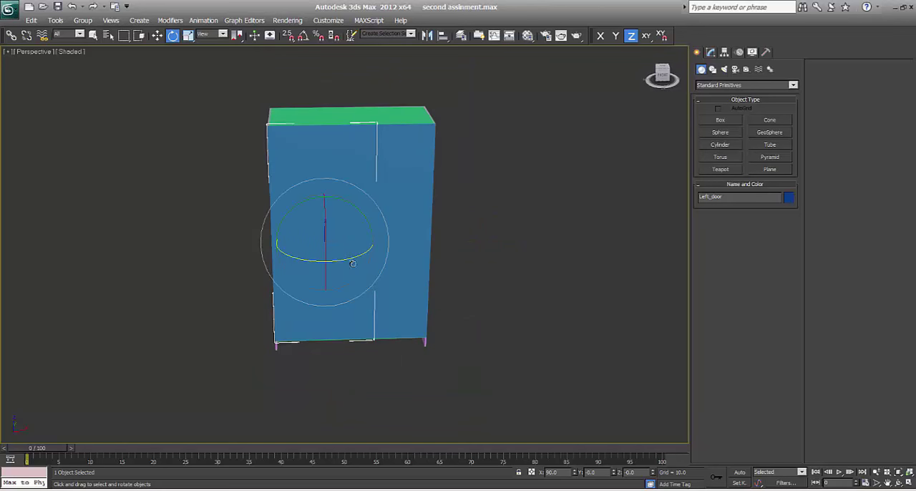
- Region-select all wardrobe pieces and group them as 'Body'
{"action": "left_click_drag", "start_coordinate": [323, 265], "coordinate": [287, 267]}
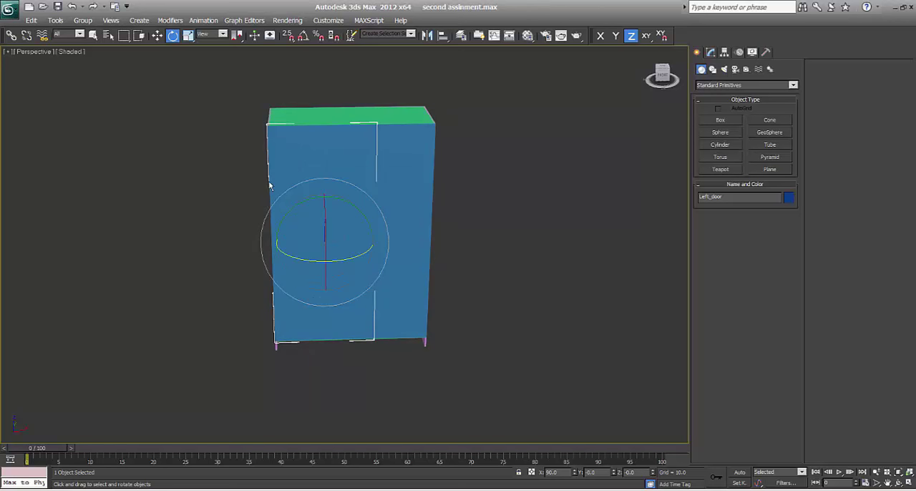
{"action": "mouse_move", "coordinate": [268, 173]}
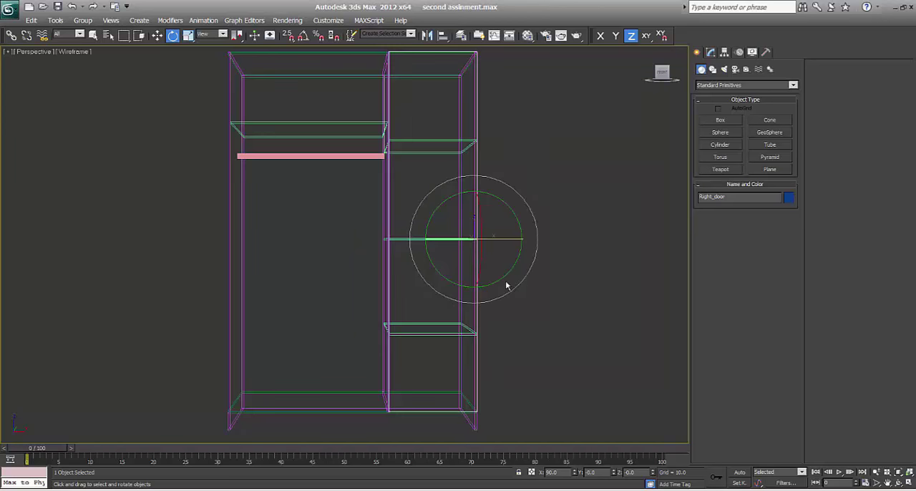
{"action": "left_click_drag", "start_coordinate": [506, 287], "coordinate": [422, 316]}
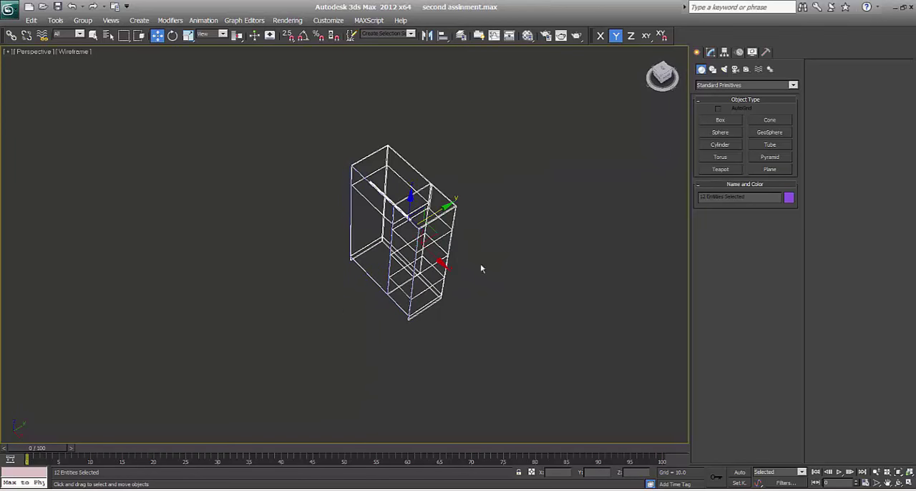
{"action": "left_click", "coordinate": [83, 20]}
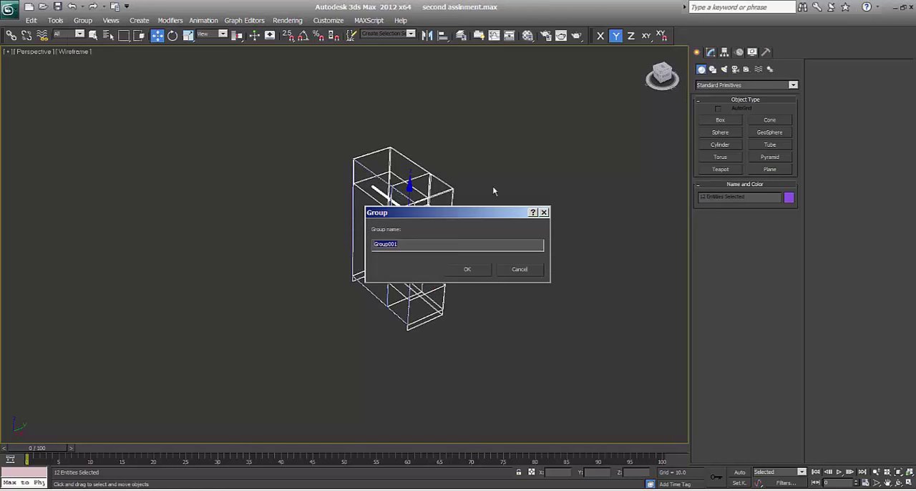
{"action": "type", "text": "Body"}
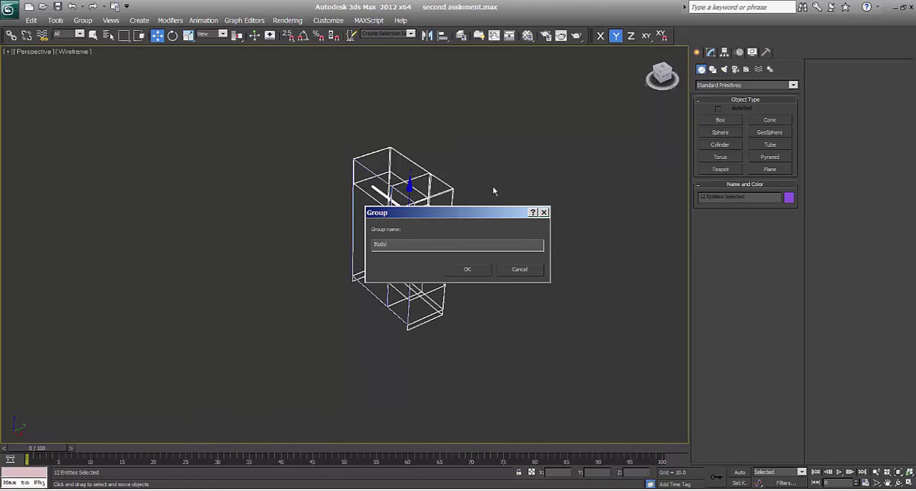
{"action": "left_click", "coordinate": [466, 269]}
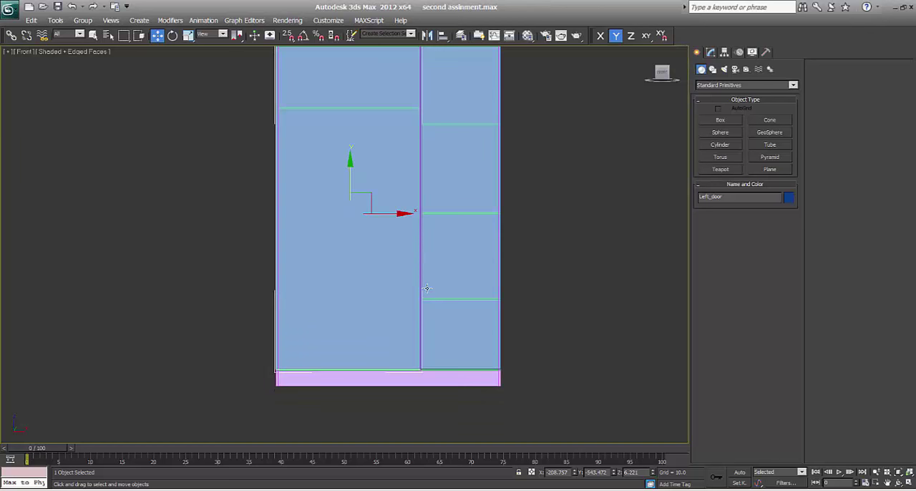
{"action": "mouse_move", "coordinate": [289, 385]}
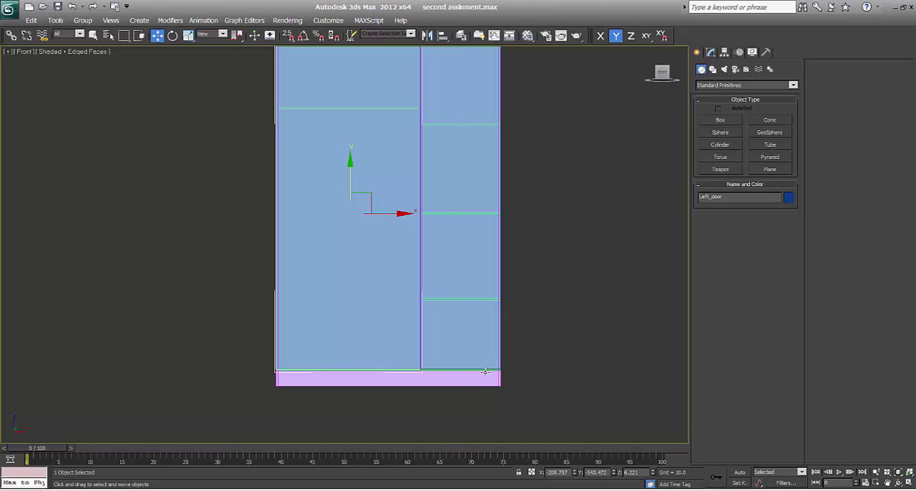
{"action": "mouse_move", "coordinate": [484, 372]}
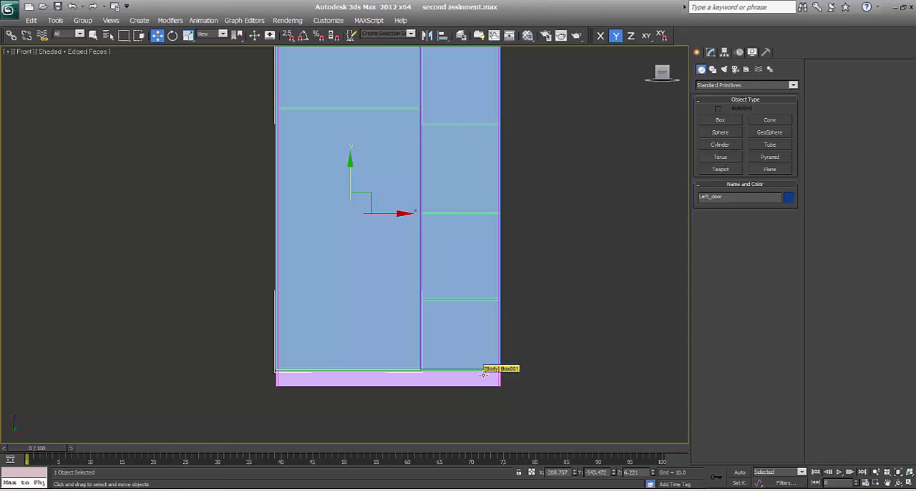
{"action": "mouse_move", "coordinate": [484, 375]}
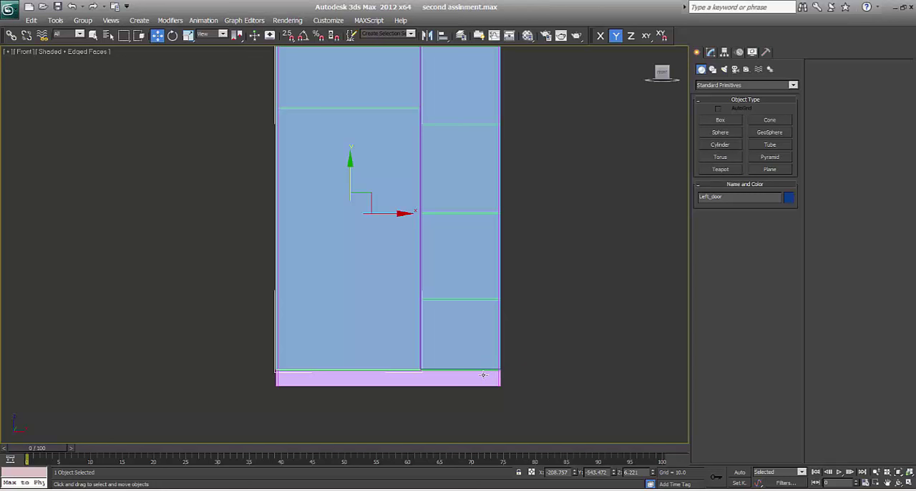